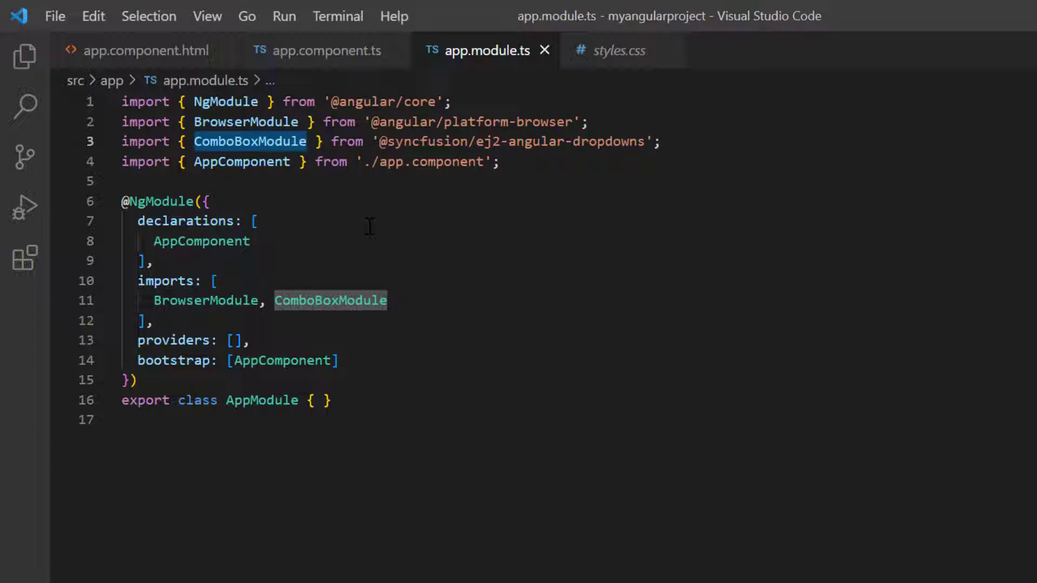
- Review the combobox markup and its dataSource binding in app.component.html
left_click(139, 50)
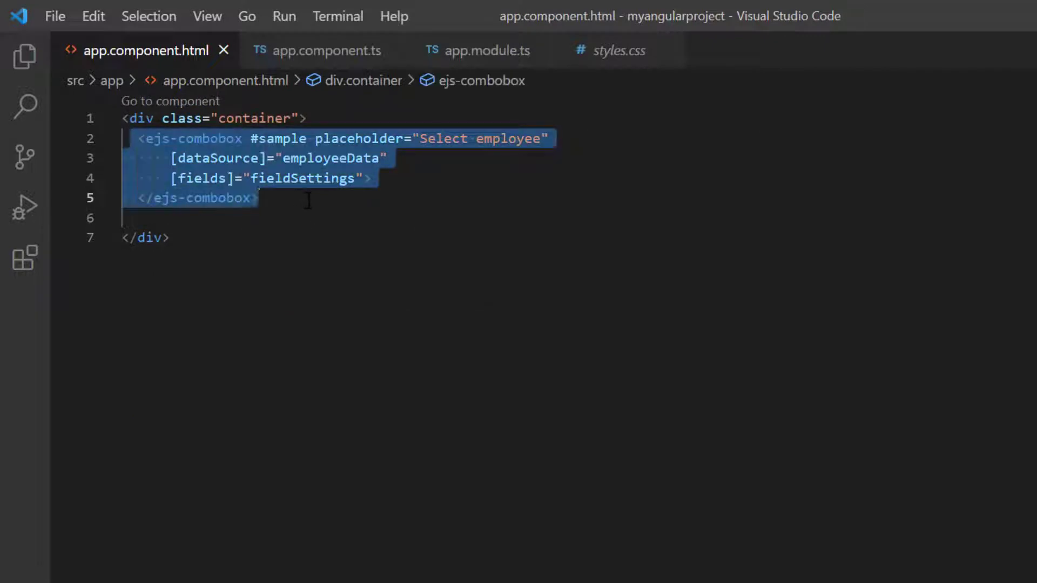
left_click(366, 217)
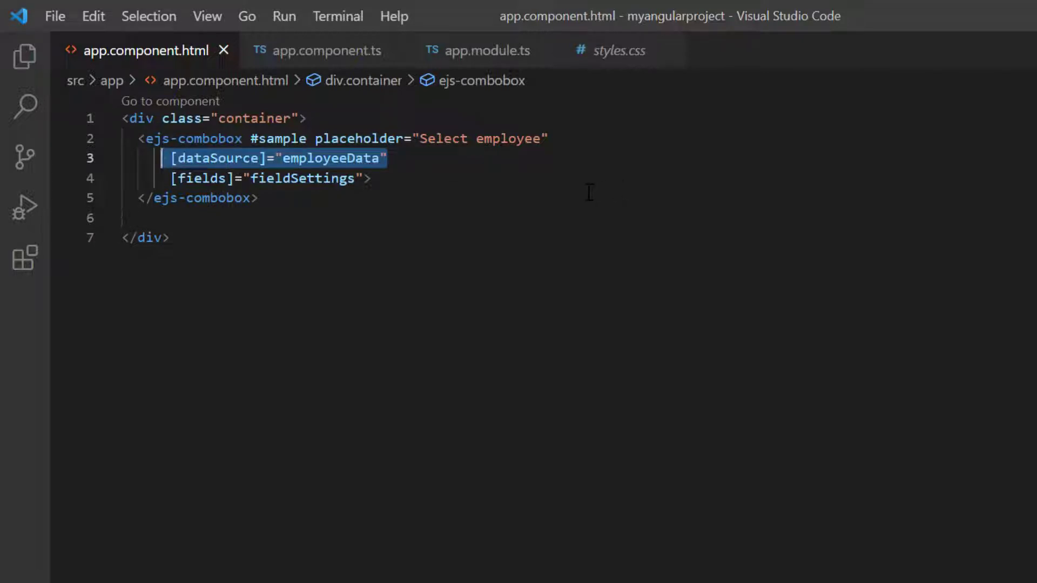
mouse_move(367, 83)
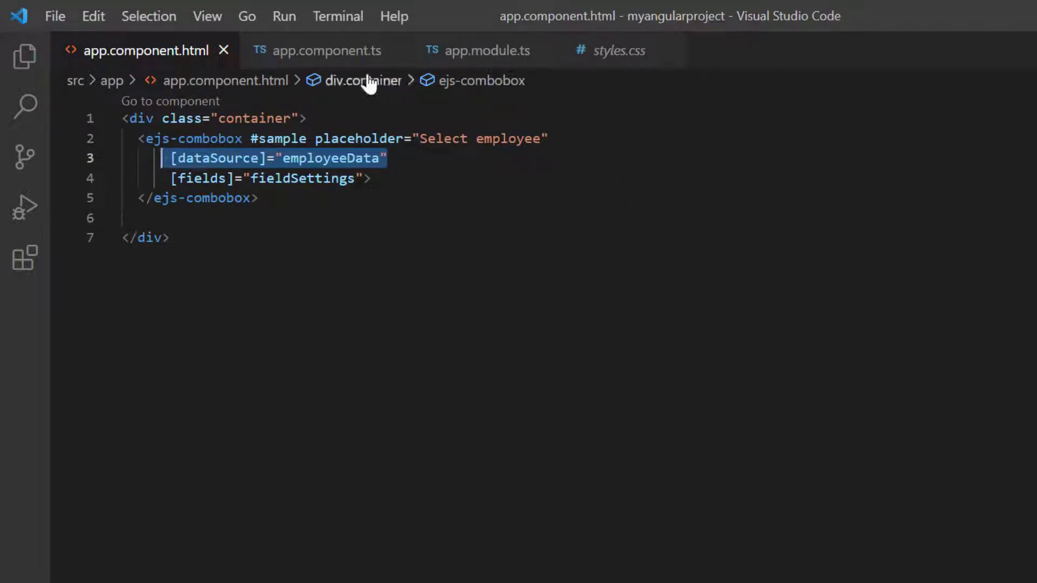
- Review the employeeData records in app.component.ts and return to the component template
left_click(325, 50)
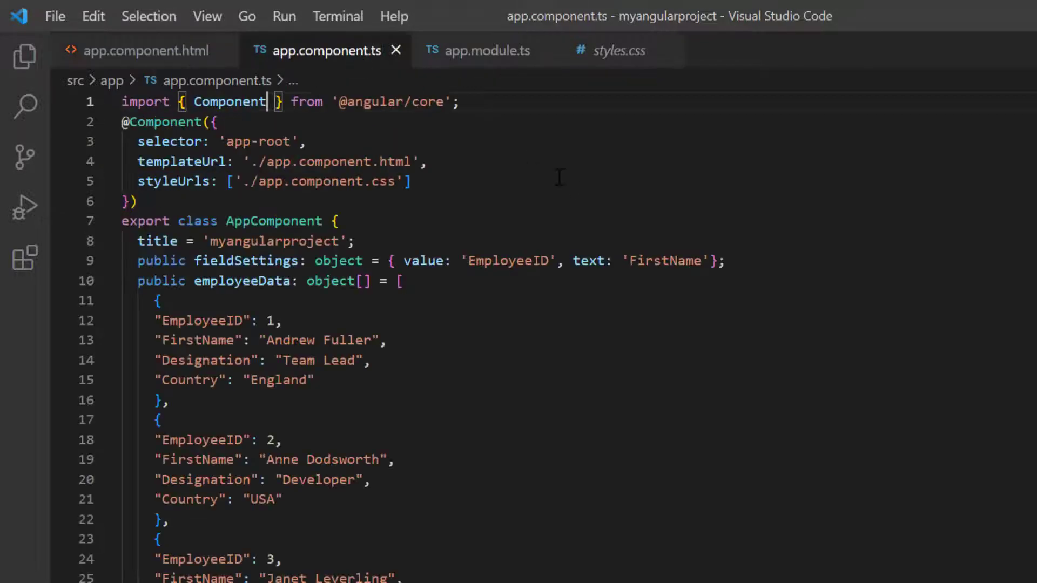
left_click(193, 321)
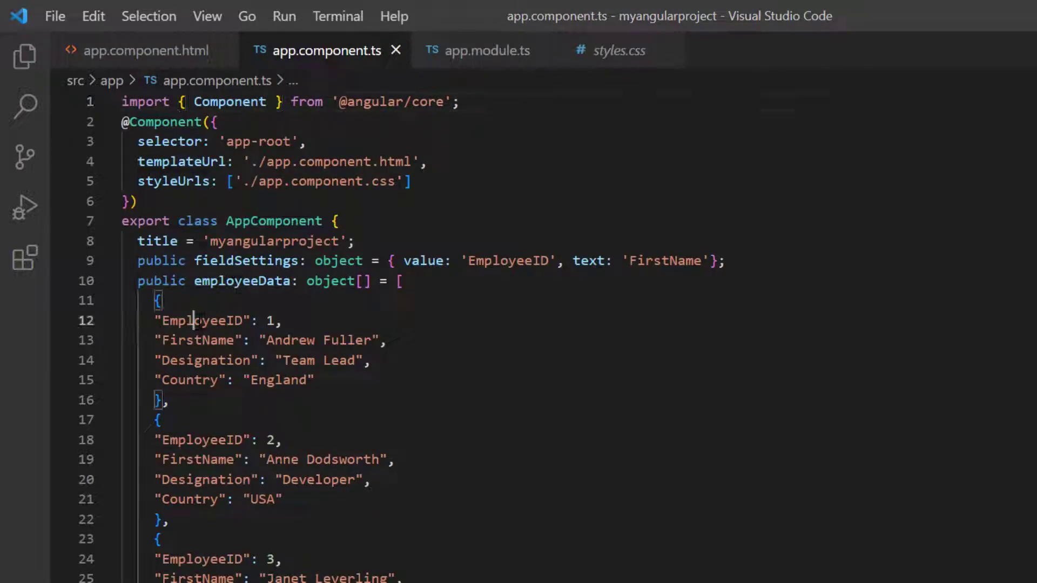
double_click(199, 341)
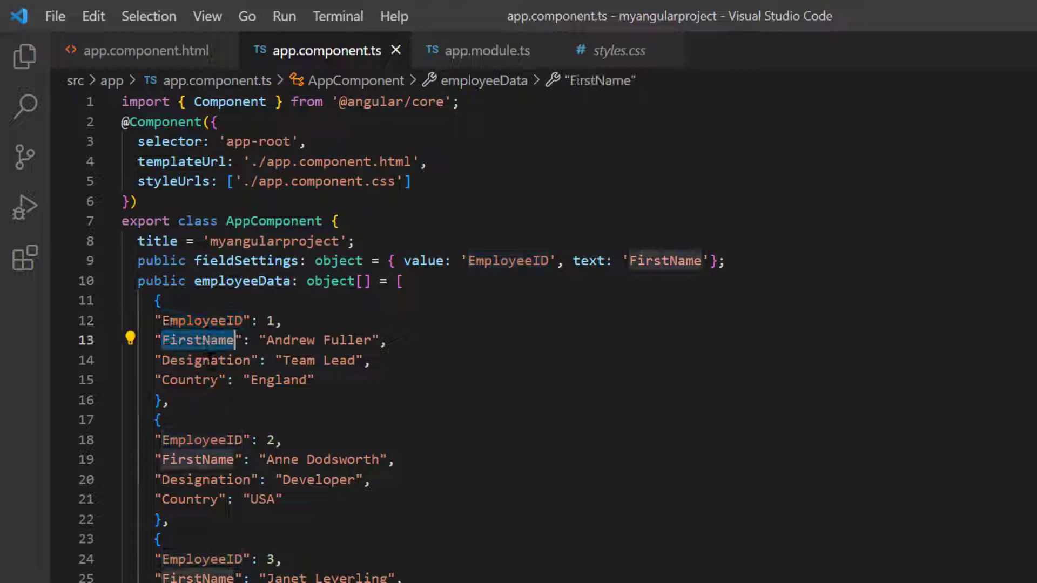
left_click(204, 360)
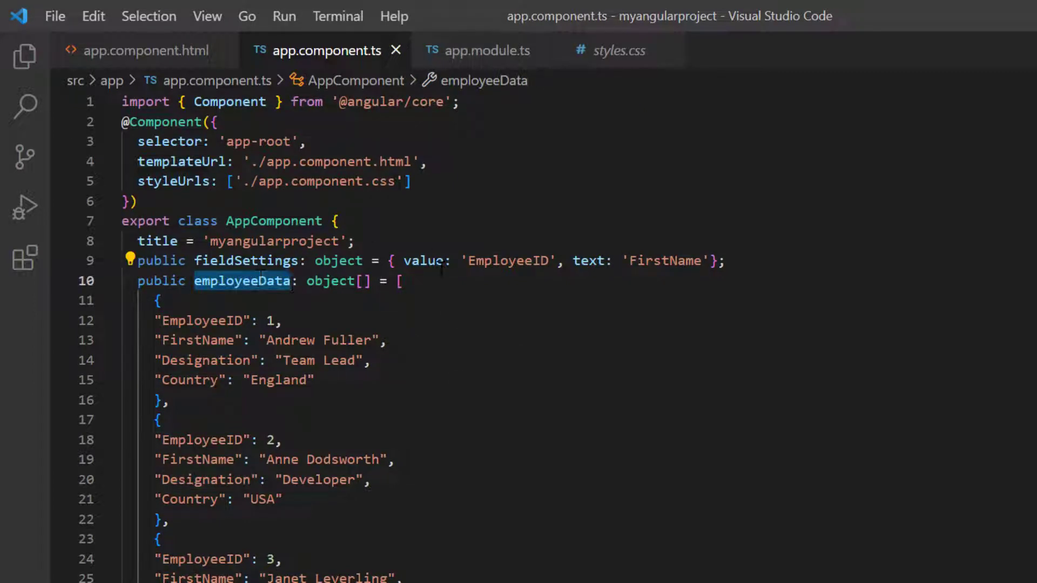
left_click(145, 50)
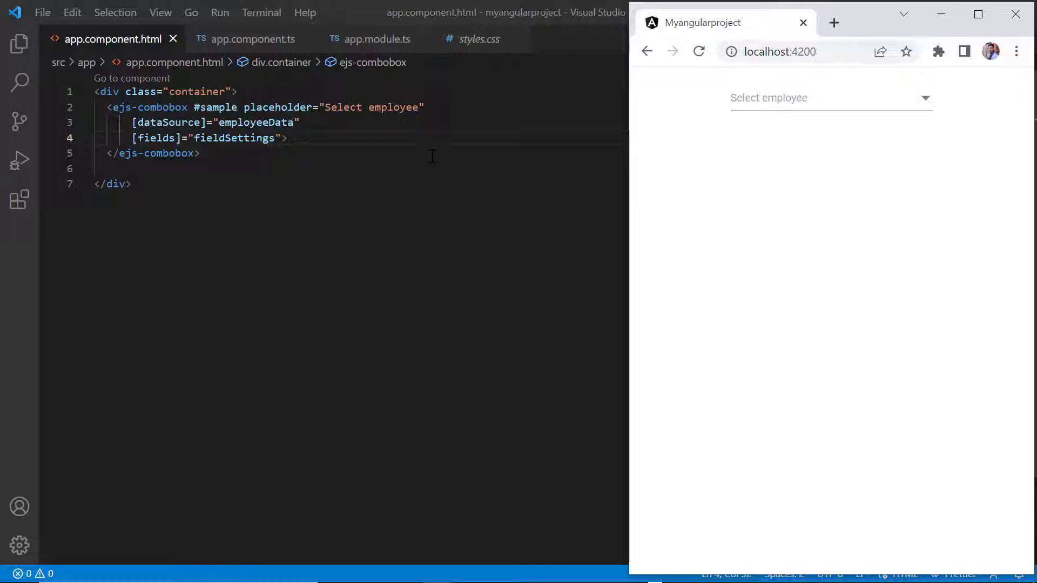
mouse_move(929, 108)
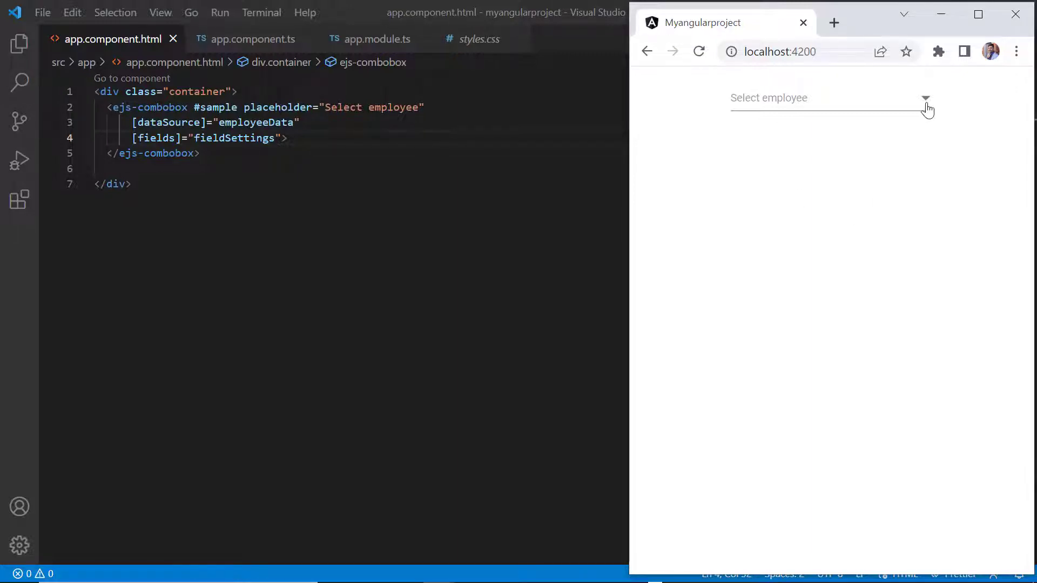
left_click(926, 99)
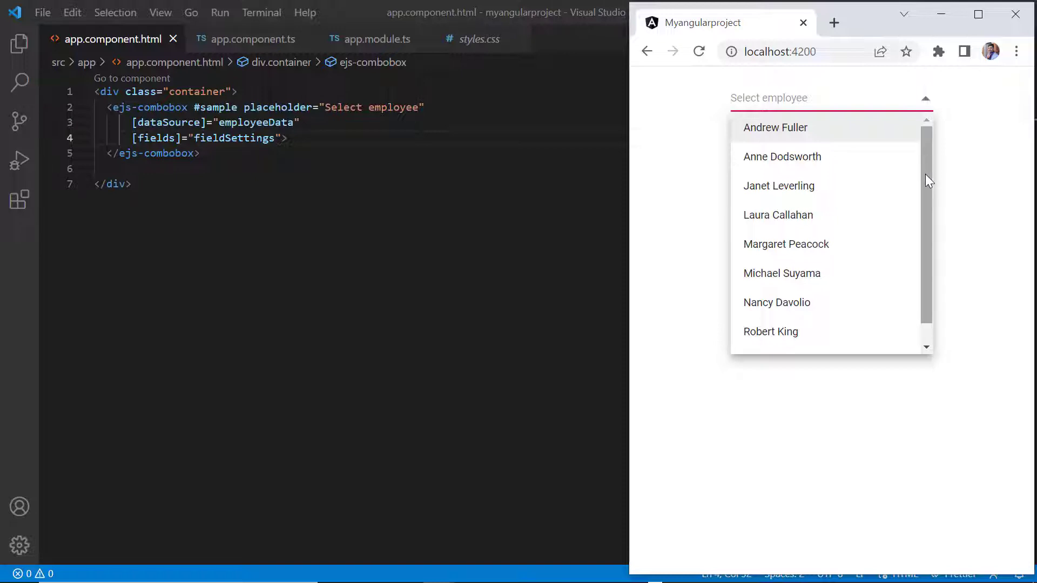
mouse_move(917, 202)
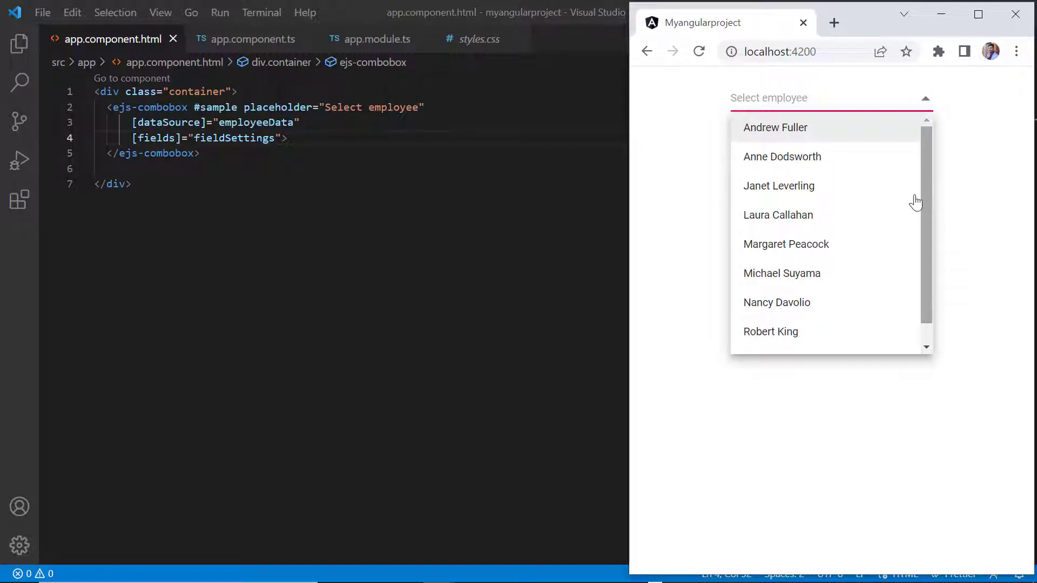
left_click(786, 244)
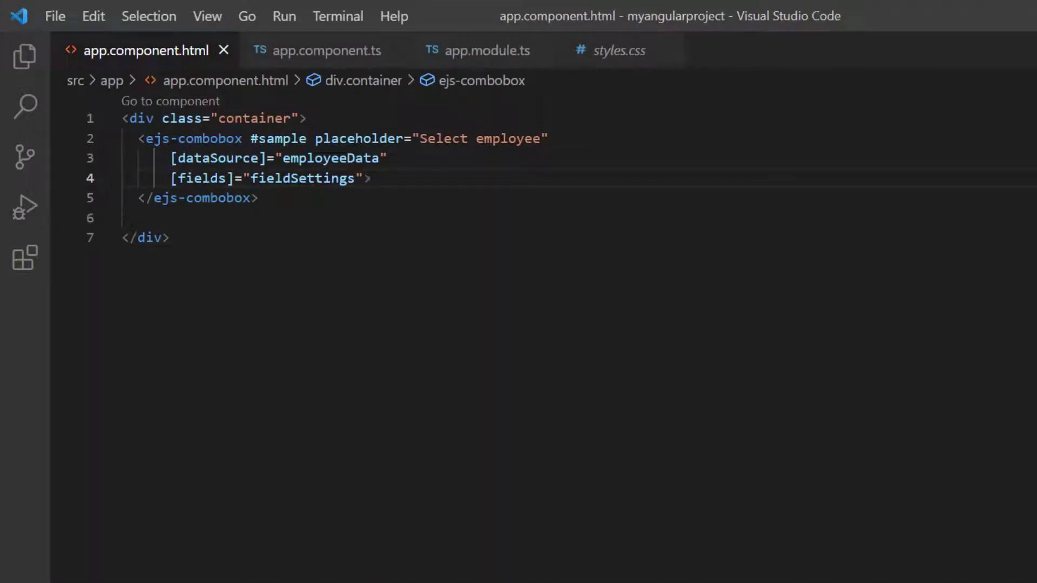
- Add an itemTemplate with an employee img, data.FirstName div and data.Designation div
type("<ng-template #itemTemplat></ng-template>")
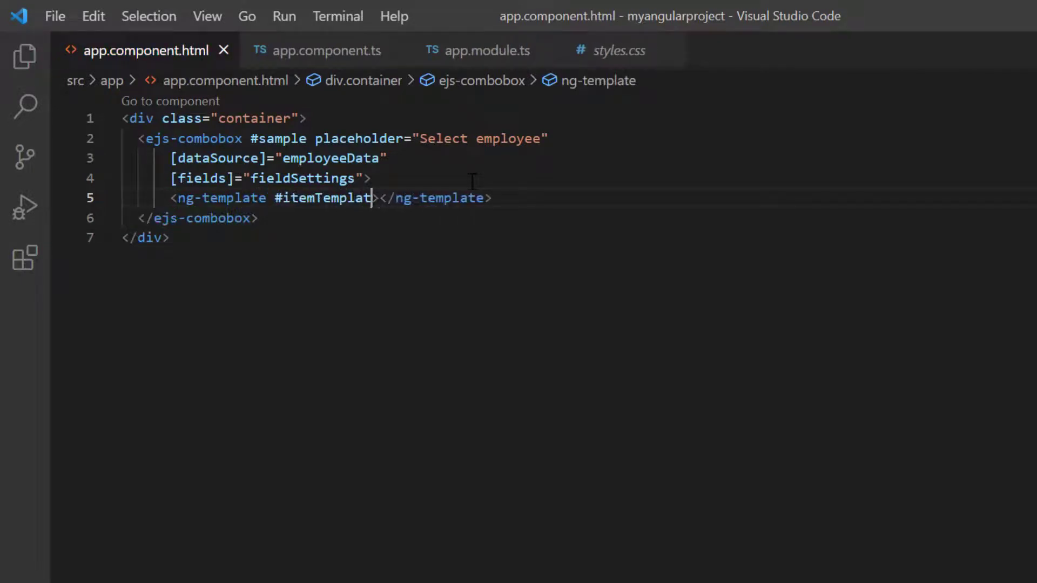
type("let")
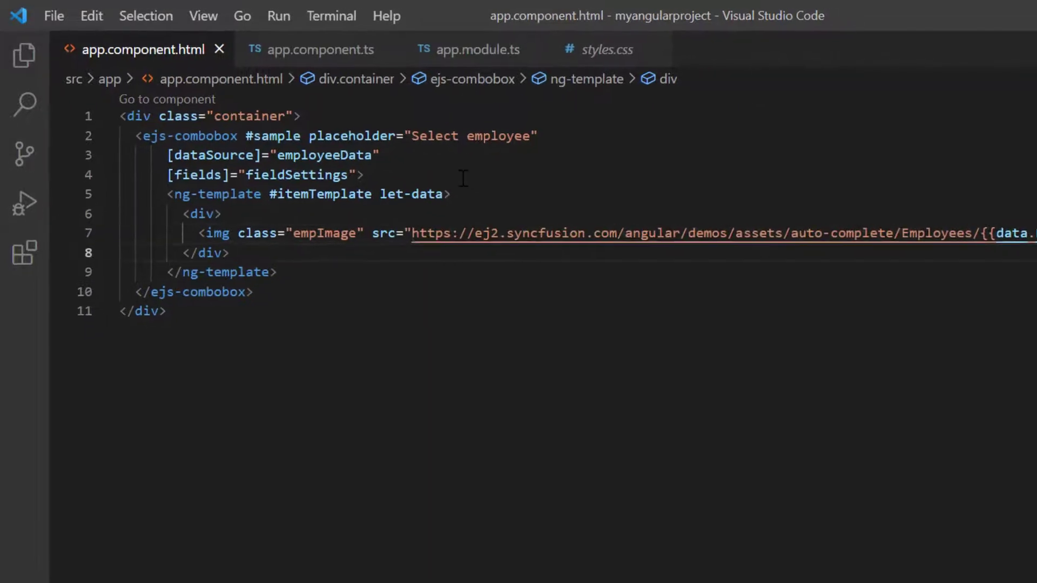
type("alt=\"employee\">")
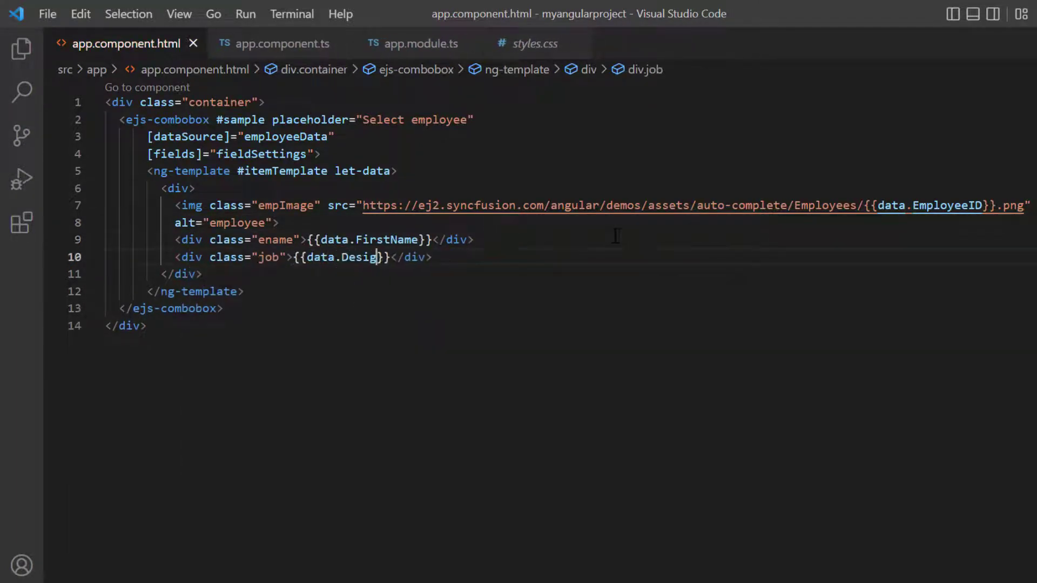
type("nation")
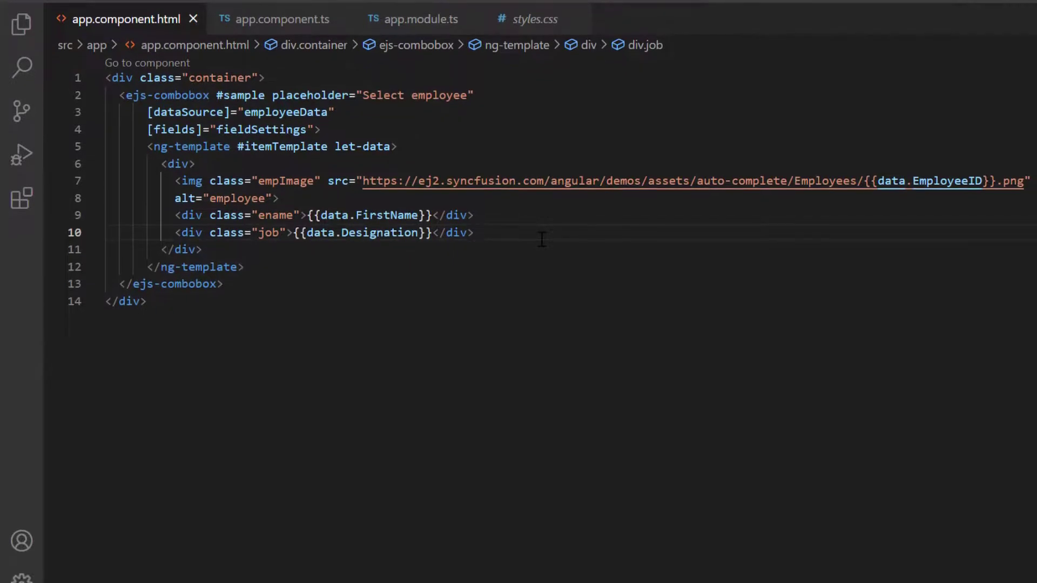
mouse_move(535, 19)
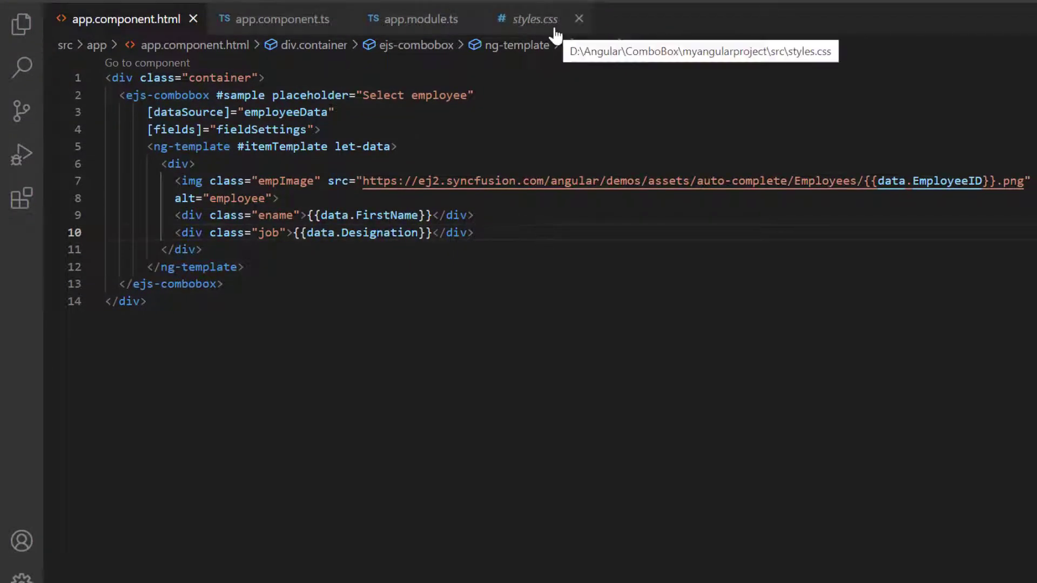
- Review the .empImage, .ename and .job rules in styles.css
left_click(532, 18)
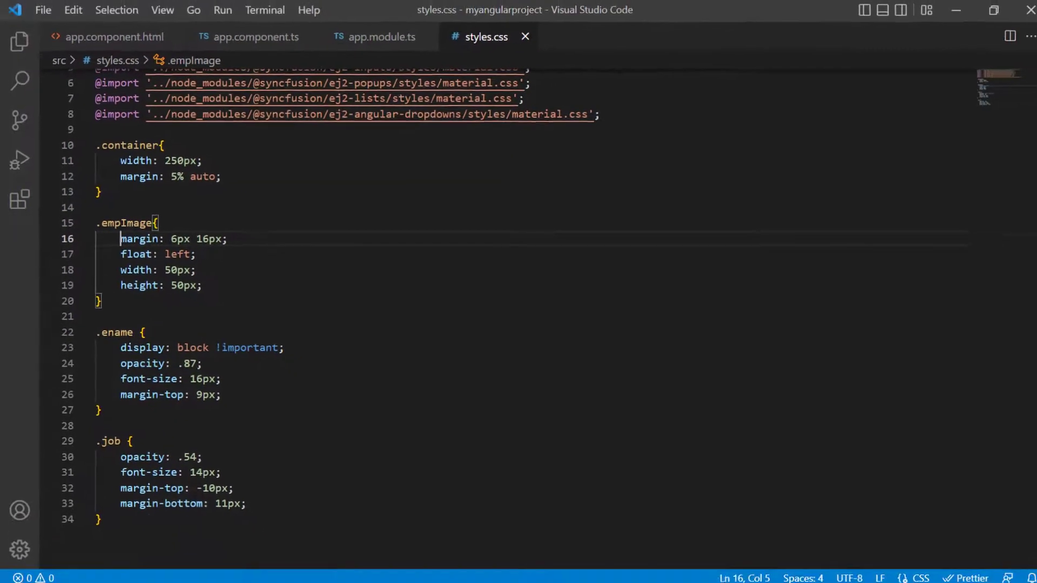
left_click(926, 98)
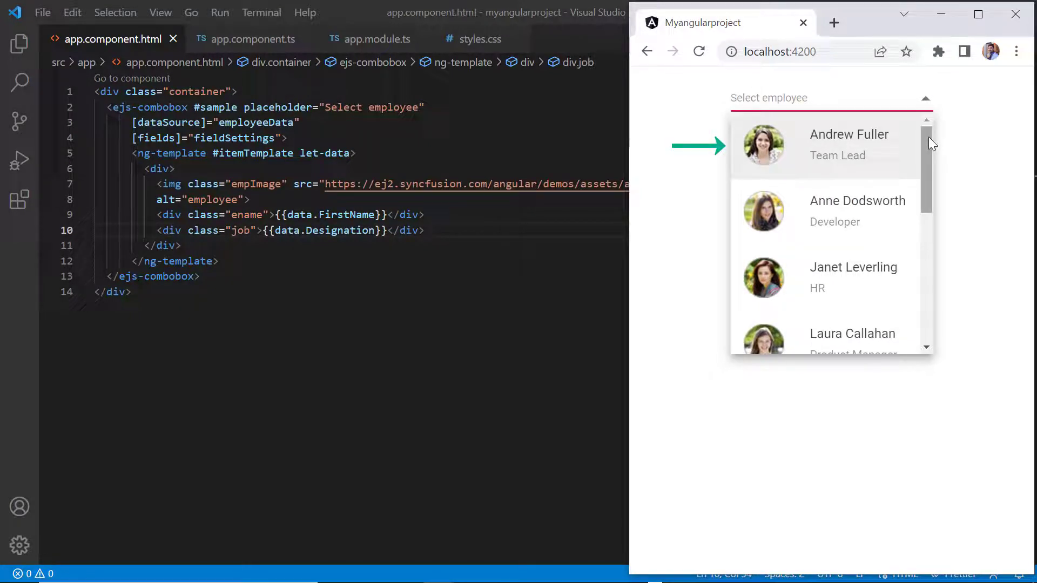
scroll("down", 3)
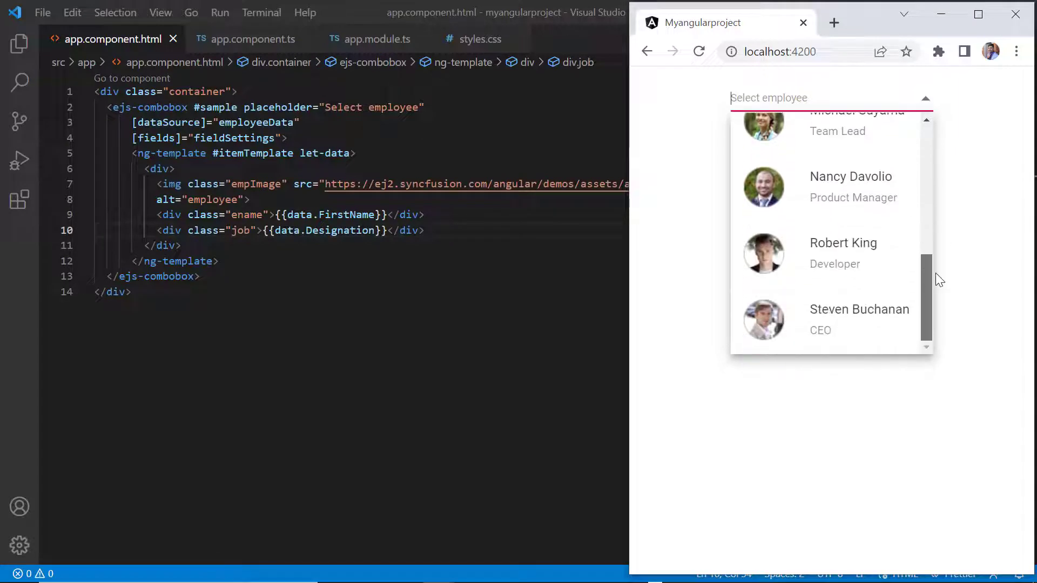
scroll("up", 3)
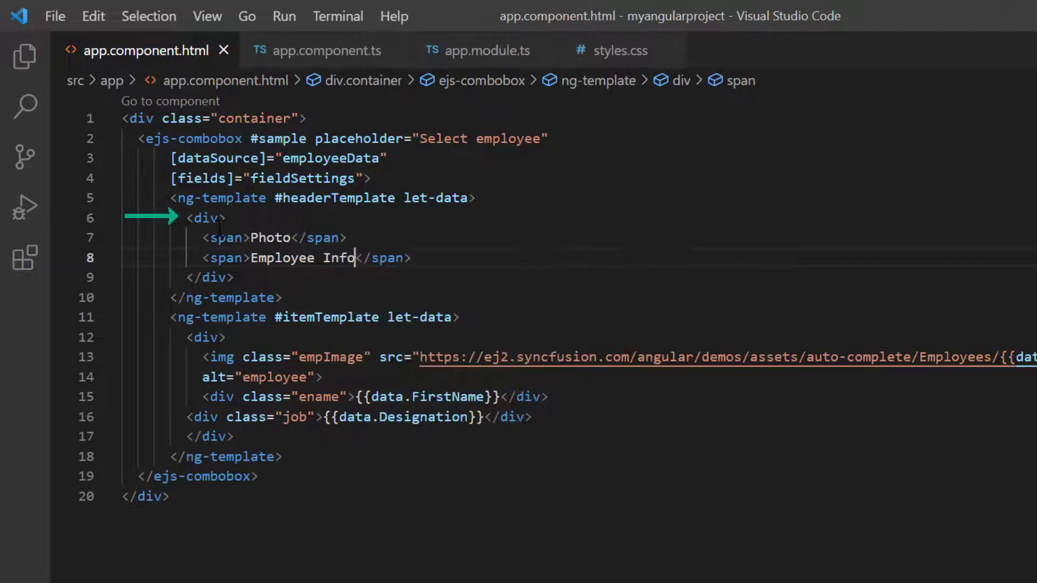
- Add a headerTemplate with a div class="header" holding Photo and Employee Info headings
type("class=\"header\"")
type(" class=\"columnHeader\"")
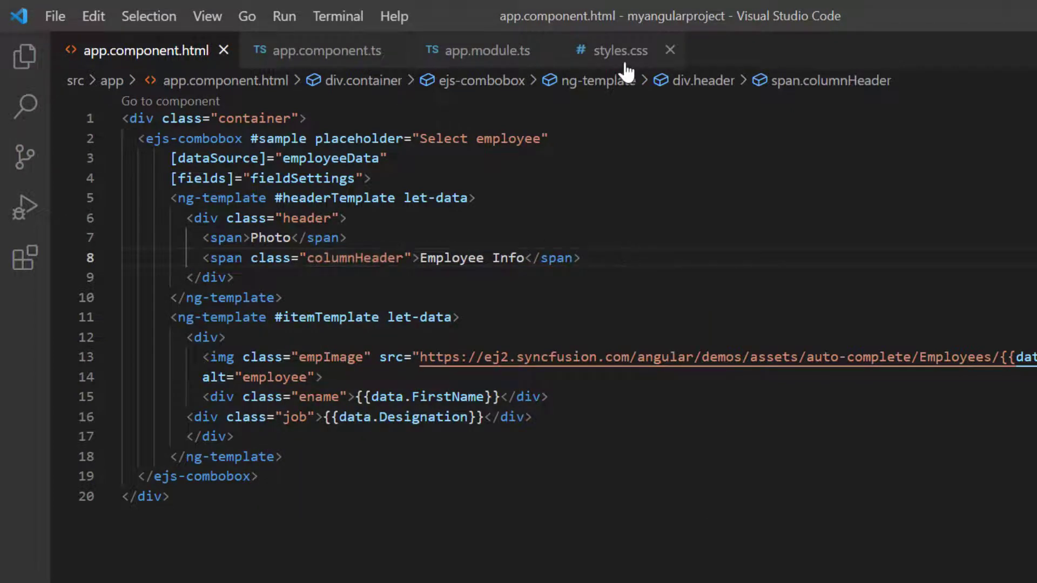
left_click(619, 51)
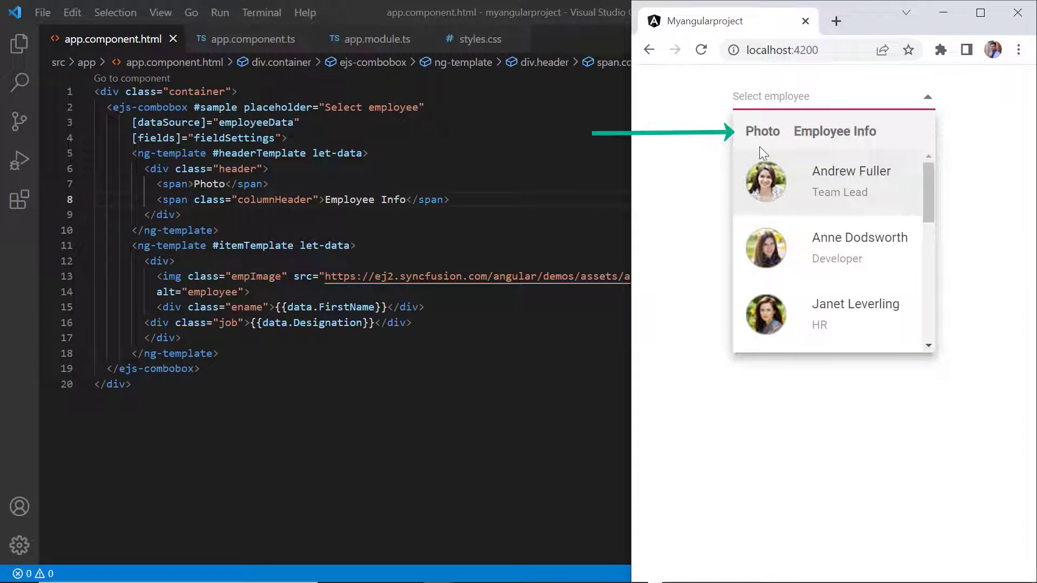
mouse_move(819, 148)
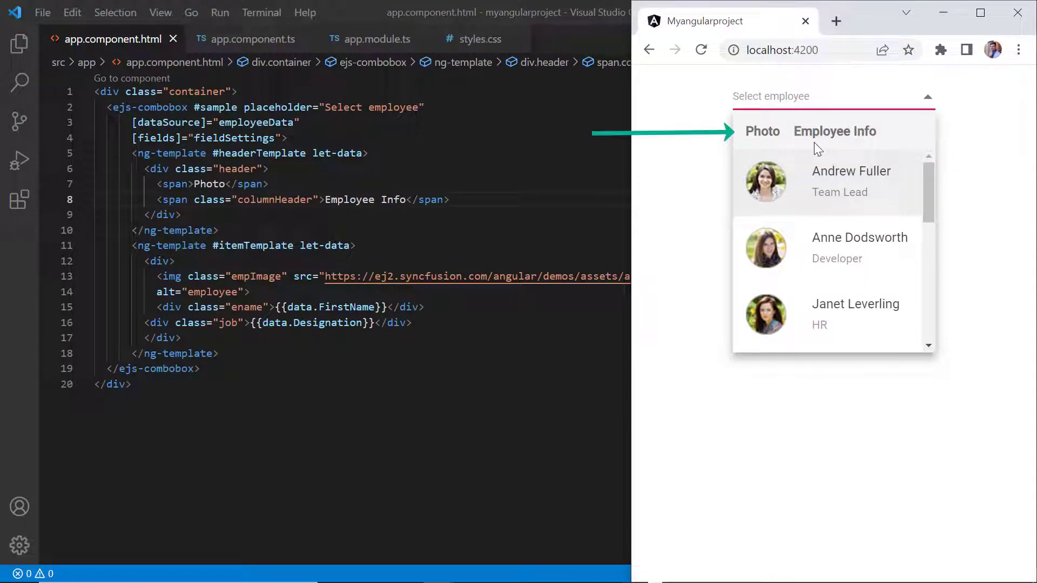
mouse_move(876, 144)
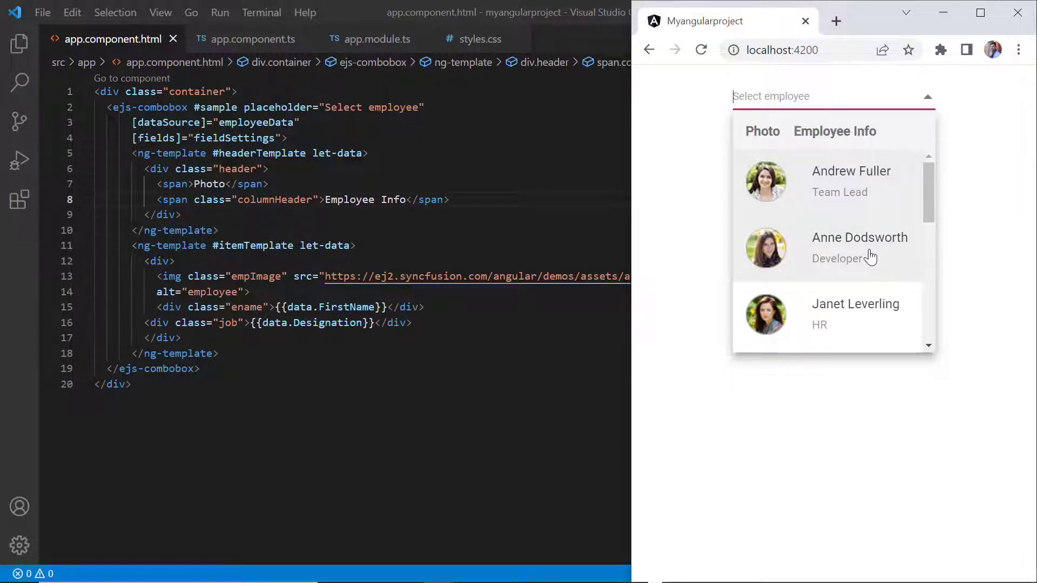
type("<ng-template #footerTemplate>")
type("<div>Add new items</div>")
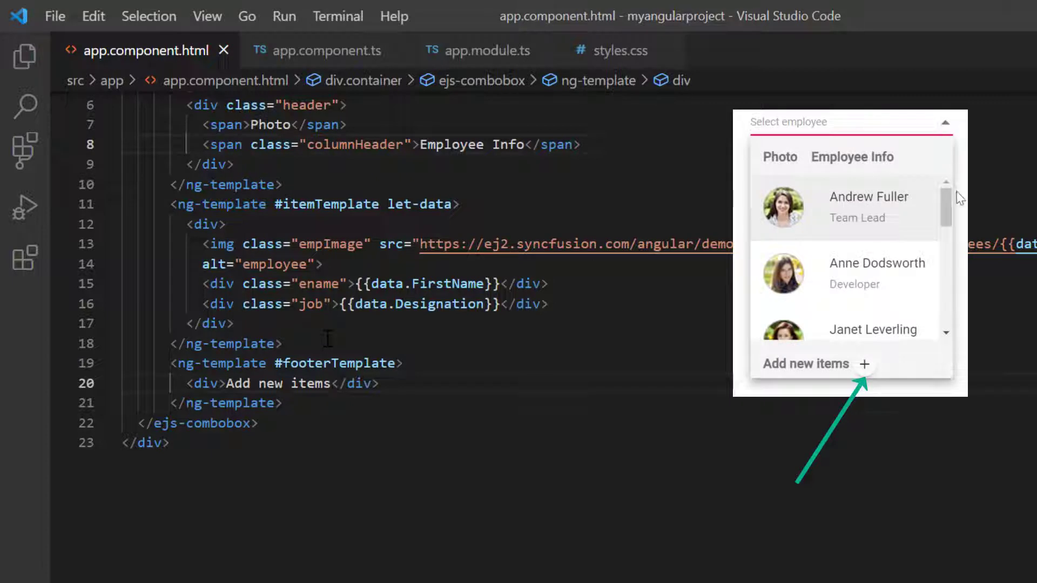
- Add a footerTemplate with an Add new items div and an e-small round ejs-button
type("<button></button>")
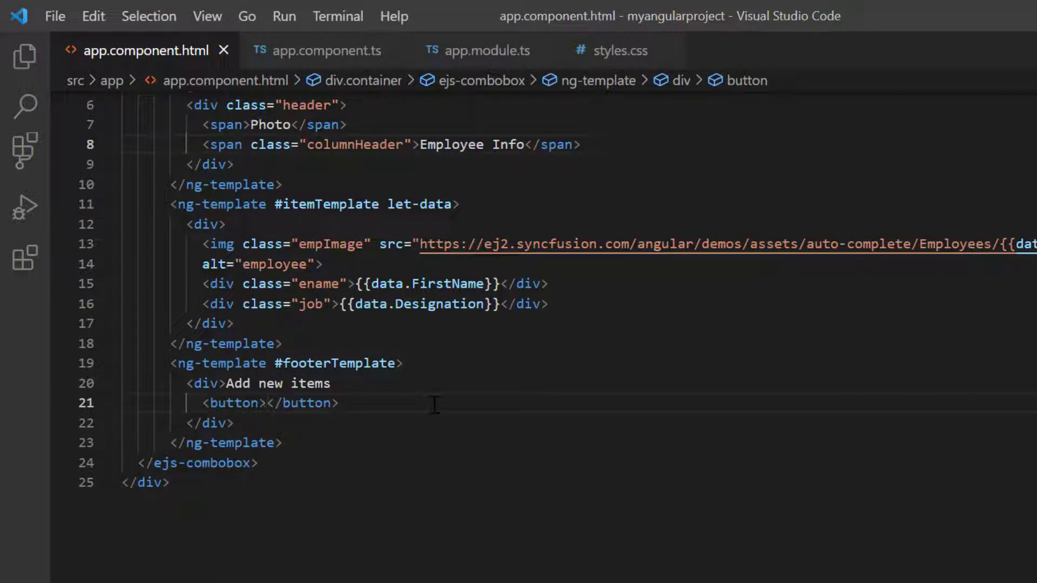
left_click(265, 403)
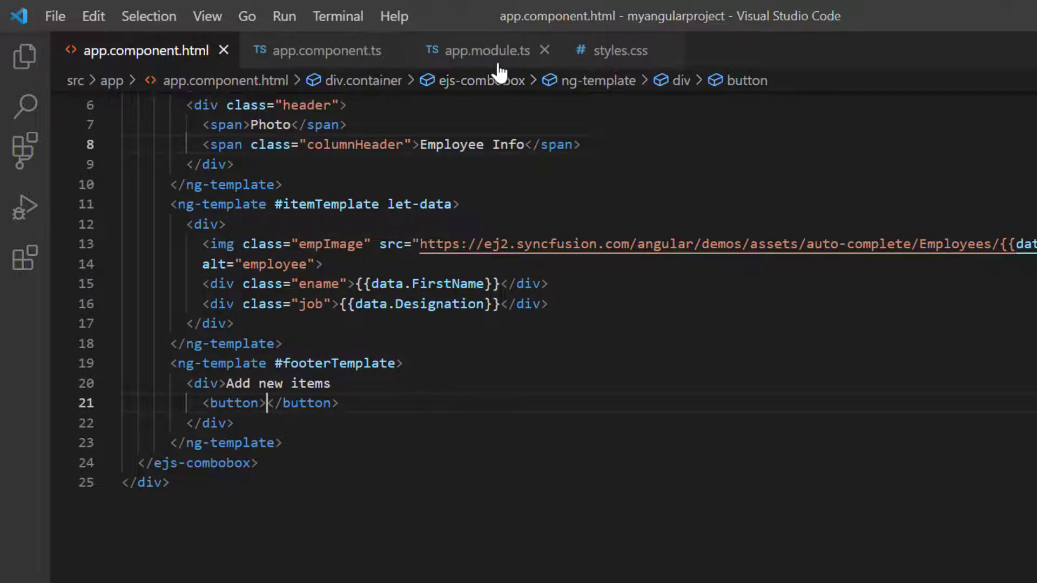
left_click(486, 51)
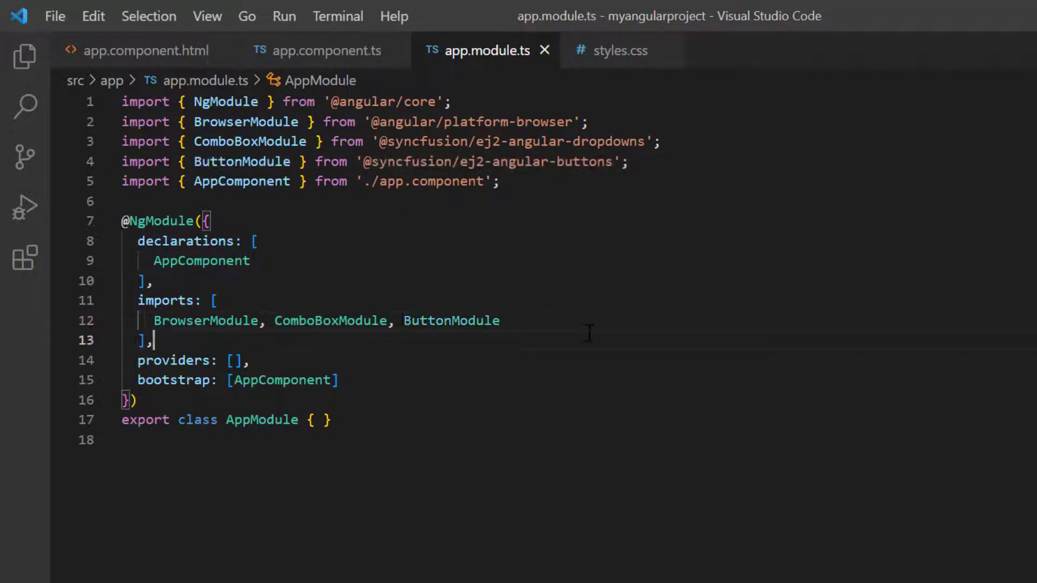
left_click(139, 50)
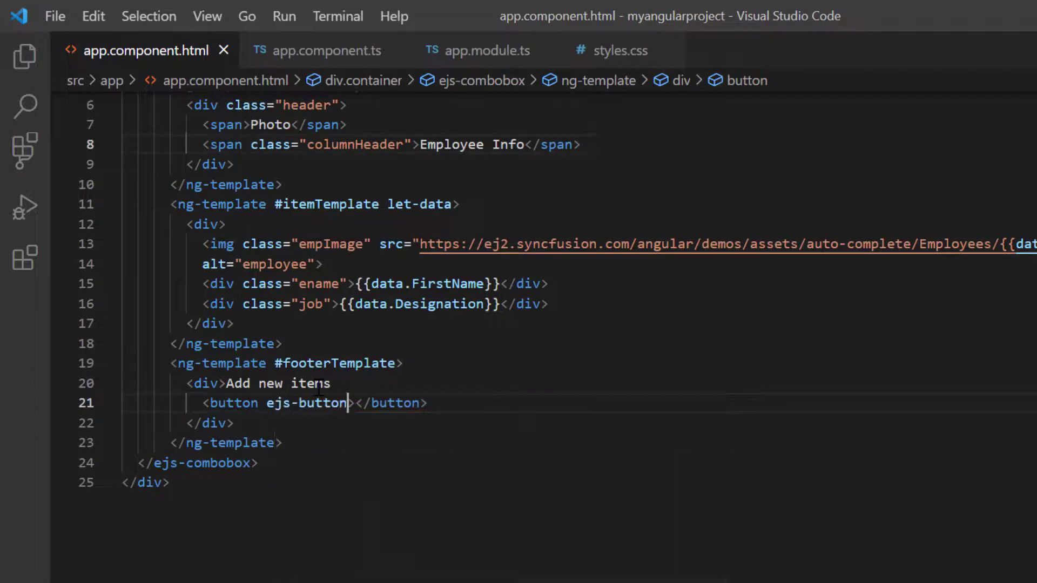
type("cssClass=\"e-sma\"")
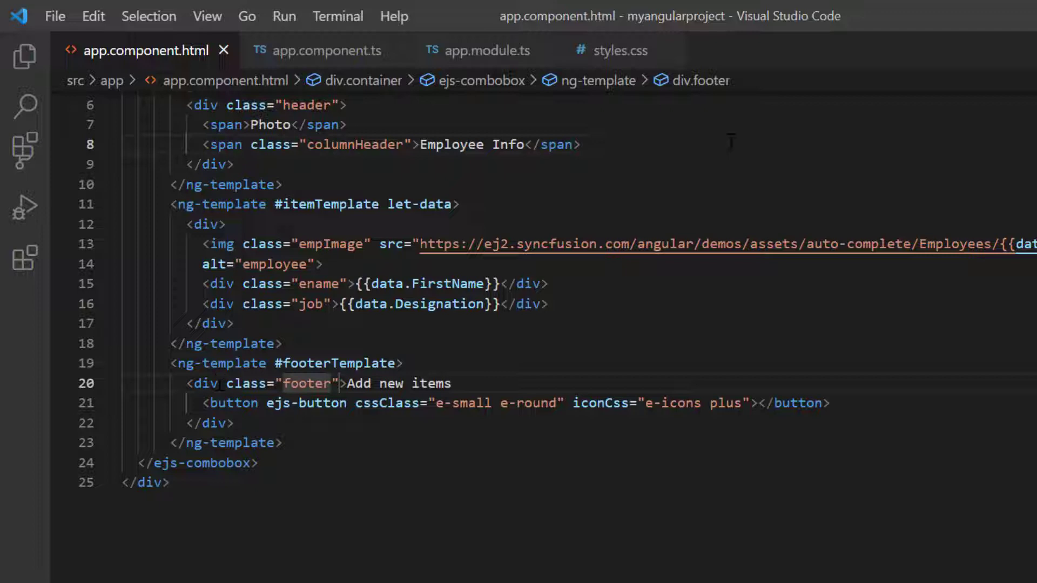
mouse_move(620, 50)
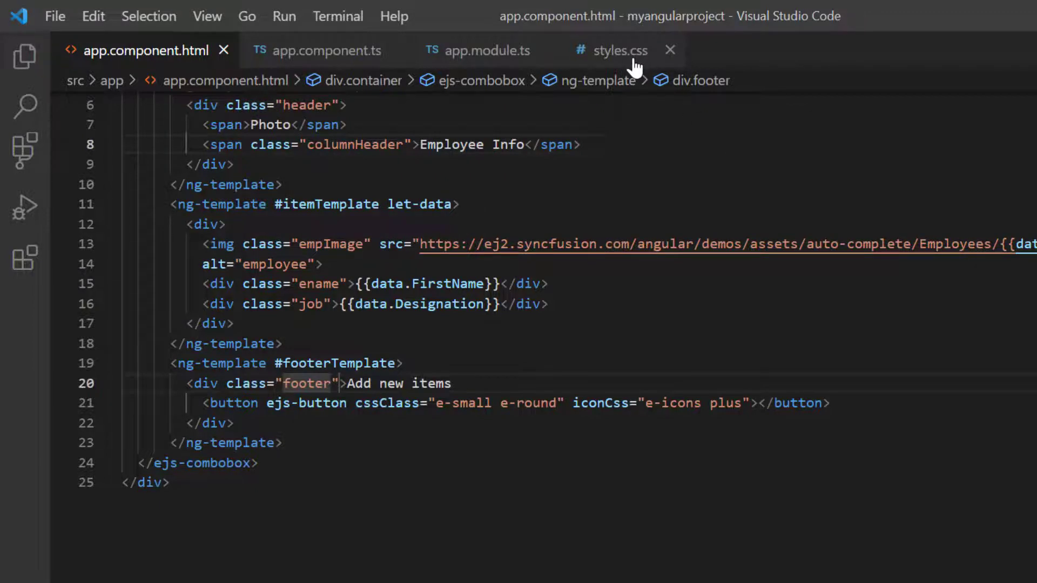
- Add .header, .footer and .plus::before rules in styles.css
left_click(620, 51)
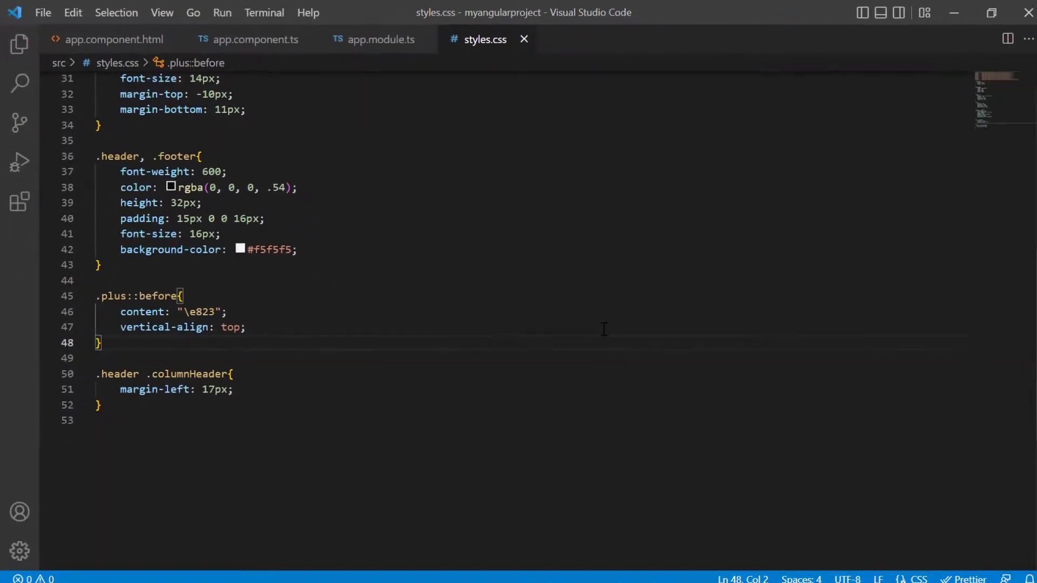
left_click(927, 96)
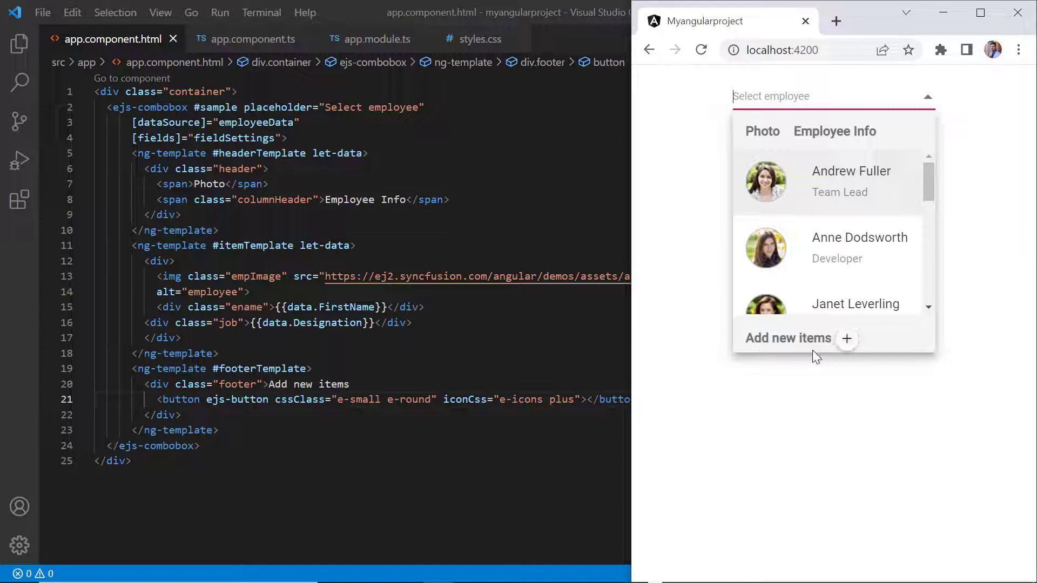
mouse_move(850, 387)
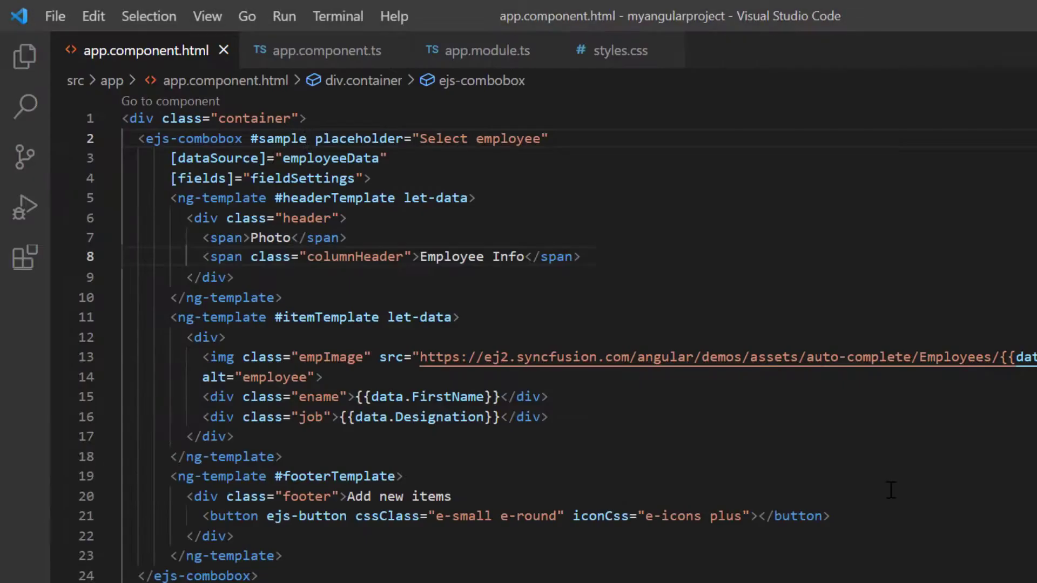
- Bind (click)="addNewItem()" on the footer's ejs-button
type("(click)=\"\"")
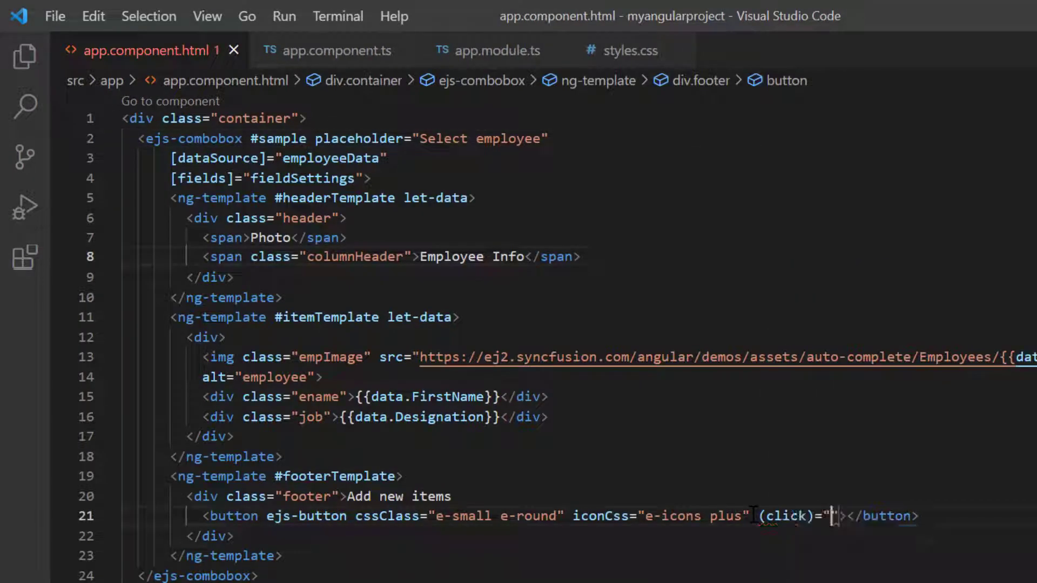
type("addNewItem")
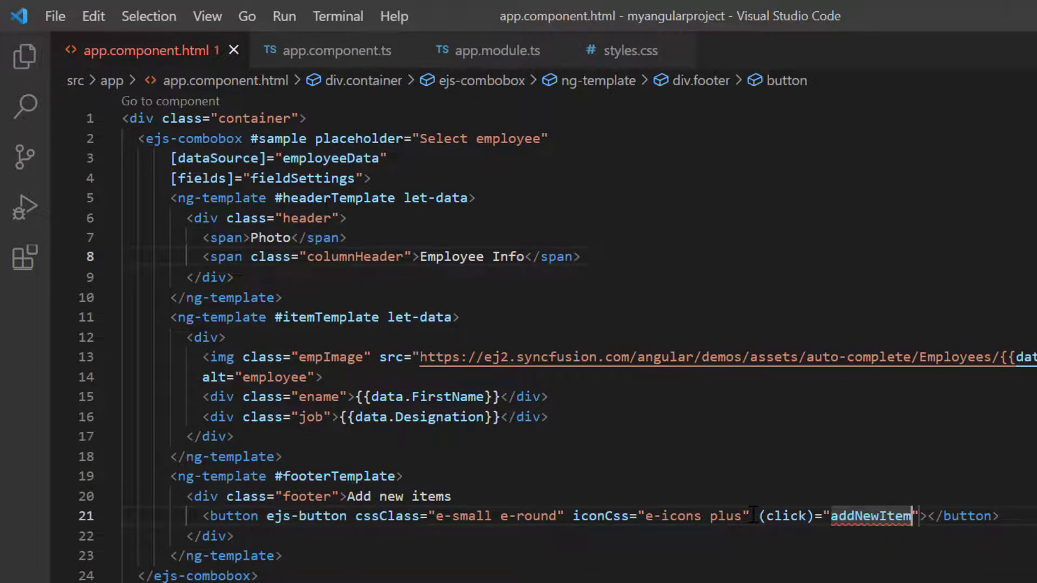
left_click(324, 51)
type("import { Com} from '@syncfusion/ej2-angular-dropdowns';")
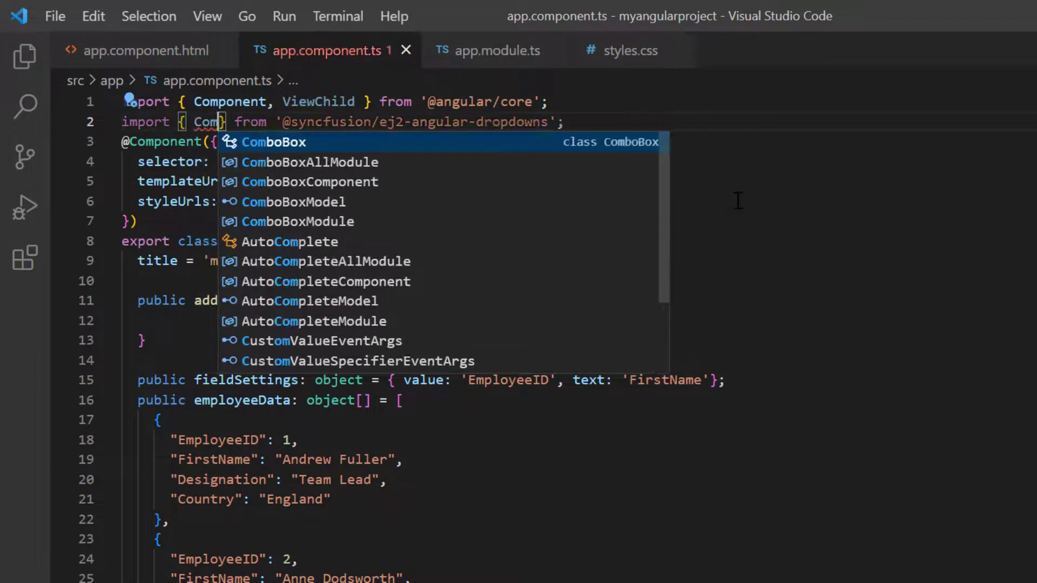
left_click(310, 182)
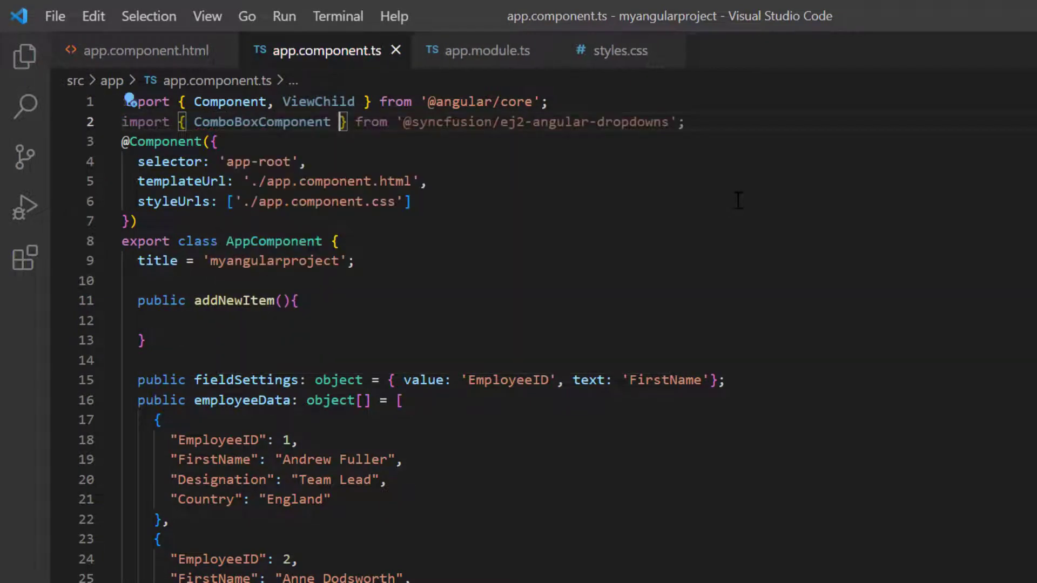
type("@v")
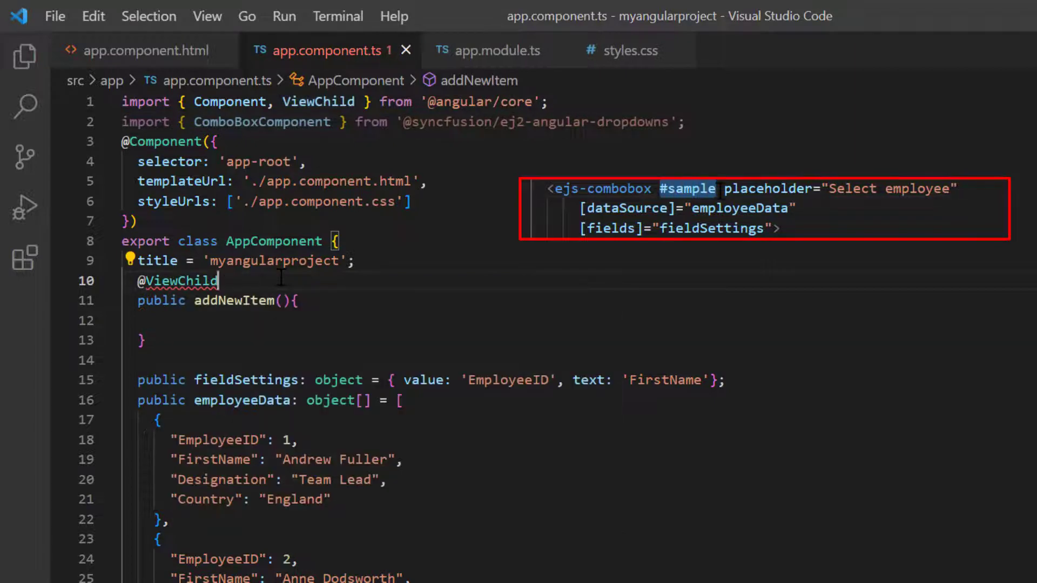
type("(\"\")")
type("public comboObj!: ComboBoxComponent;")
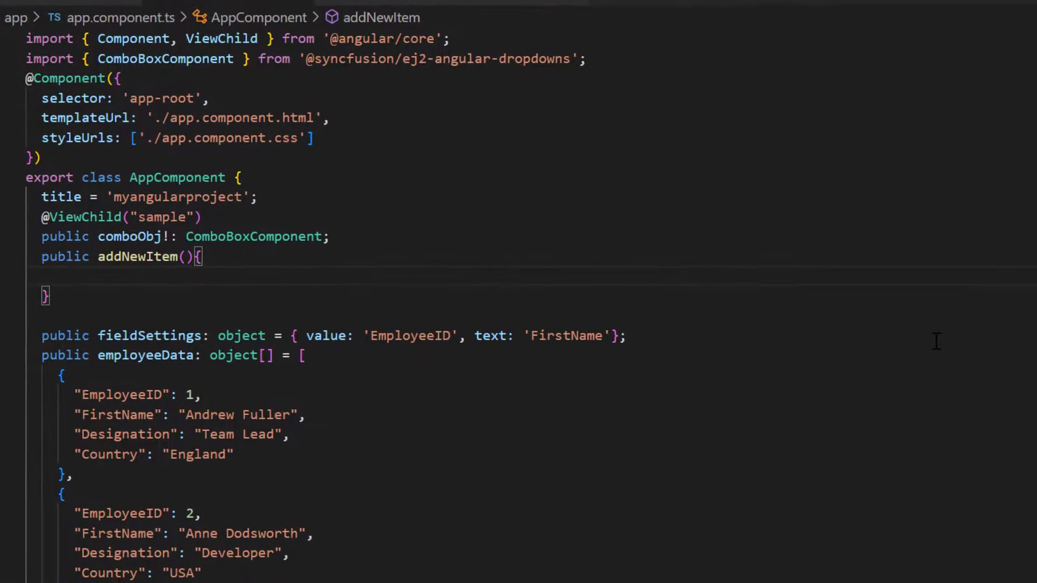
- Read the typed e-input value into customValue, build newItem, push it and call hidePopup()
type("let customValue: string = (this.comboObj.element.getElementsByClassName('e-input')[0] as HTMLInputElement).value;")
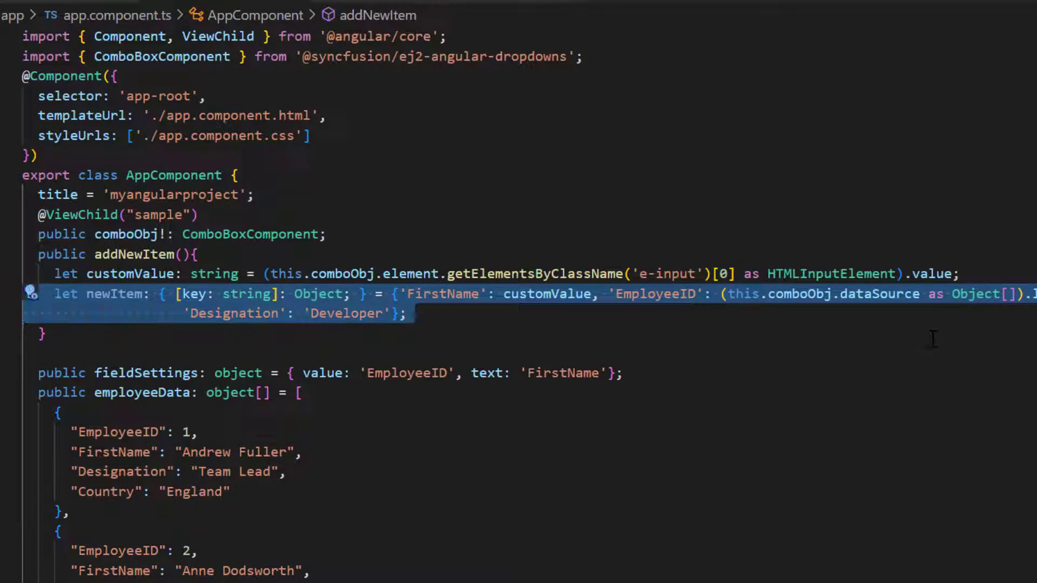
scroll("right", 3)
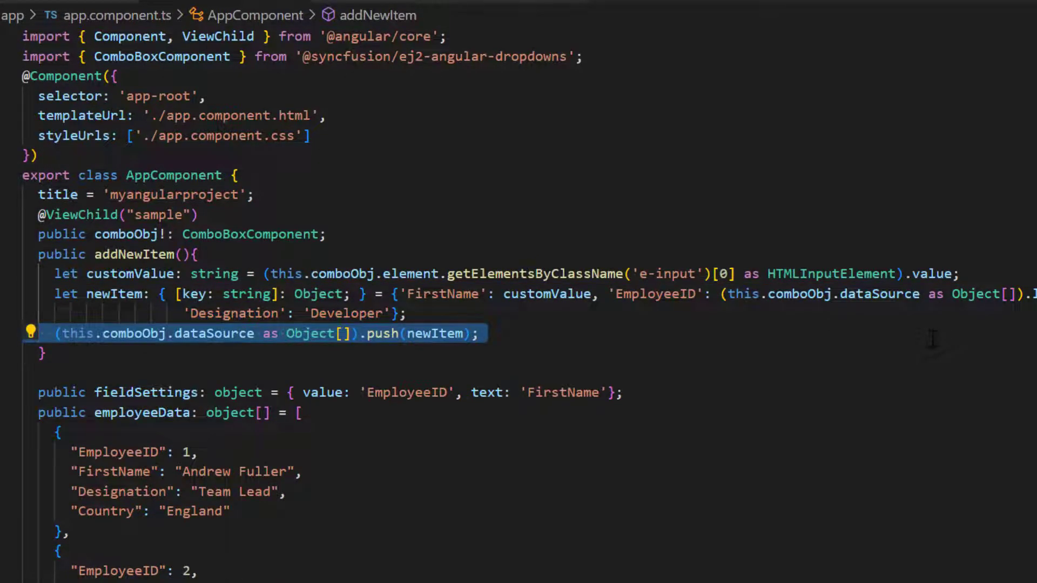
type("this.comboObj.hidePopup();")
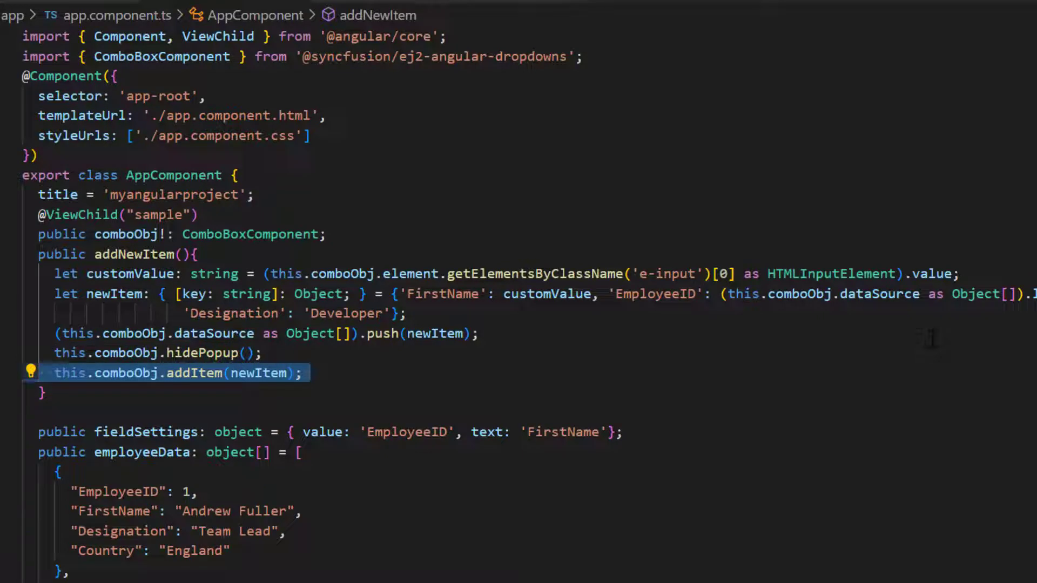
- Call addItem(newItem) and set comboObj.value to customValue to select the new employee
left_click(25, 393)
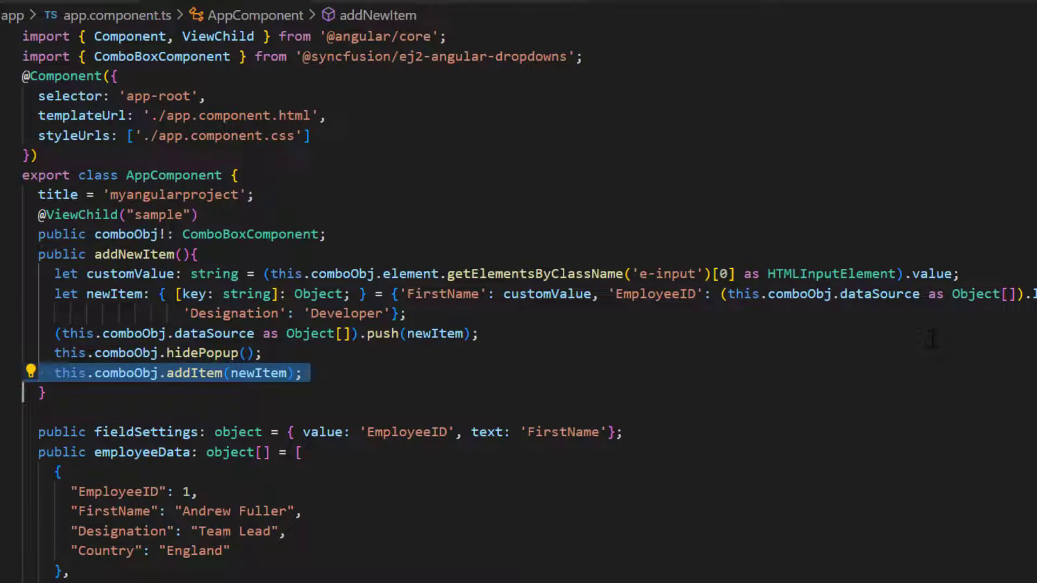
type("this.comboObj.value = customValue;")
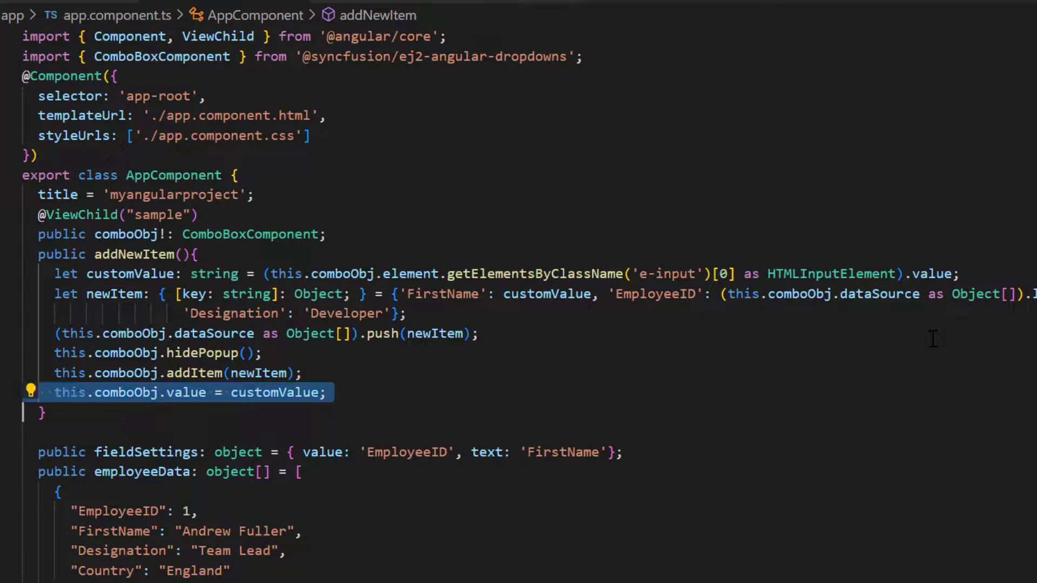
left_click(326, 392)
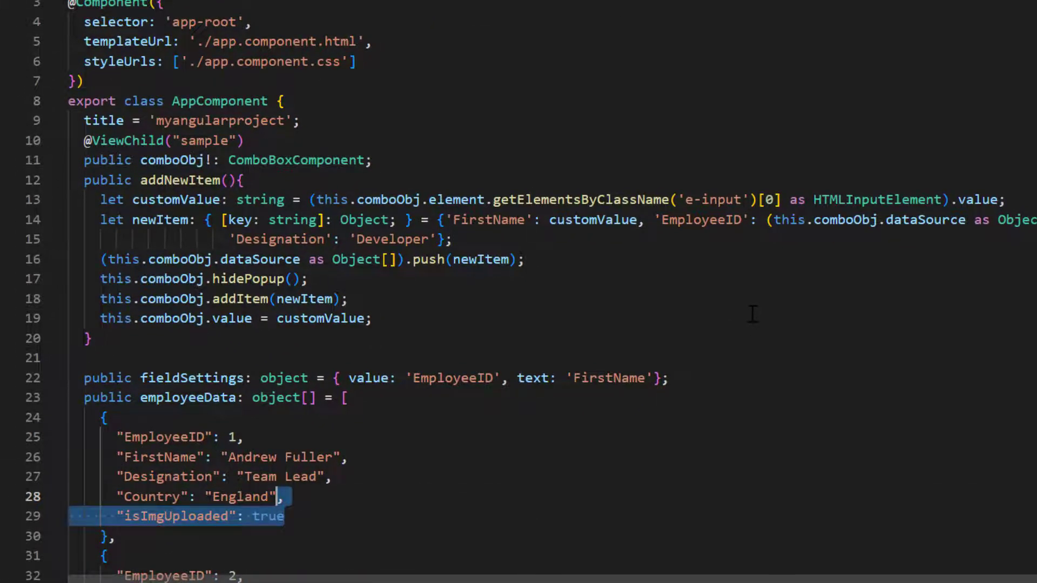
- Add "isImgUploaded": true to each employee object in employeeData
scroll("down", 3)
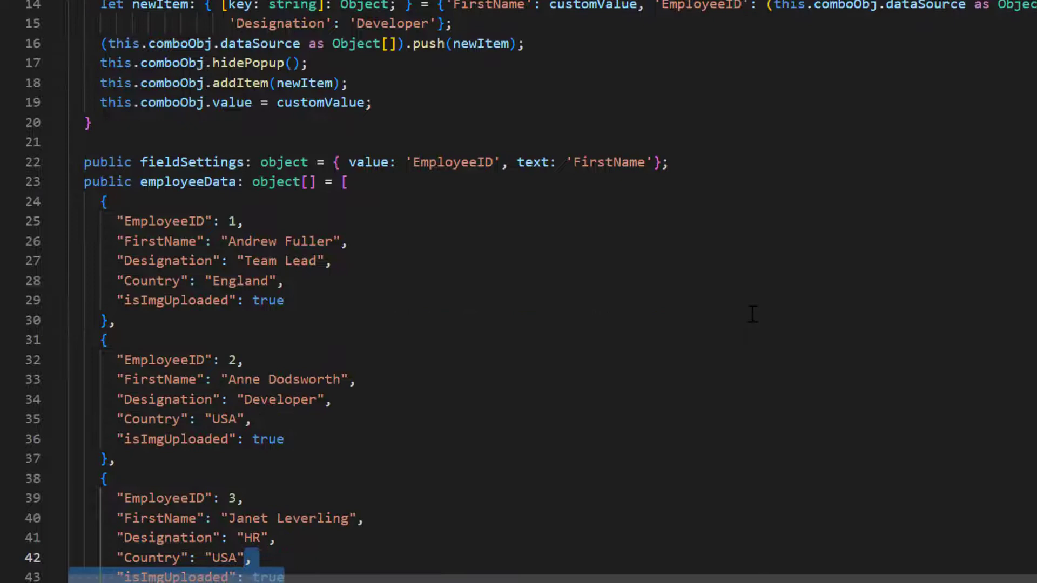
scroll("down", 3)
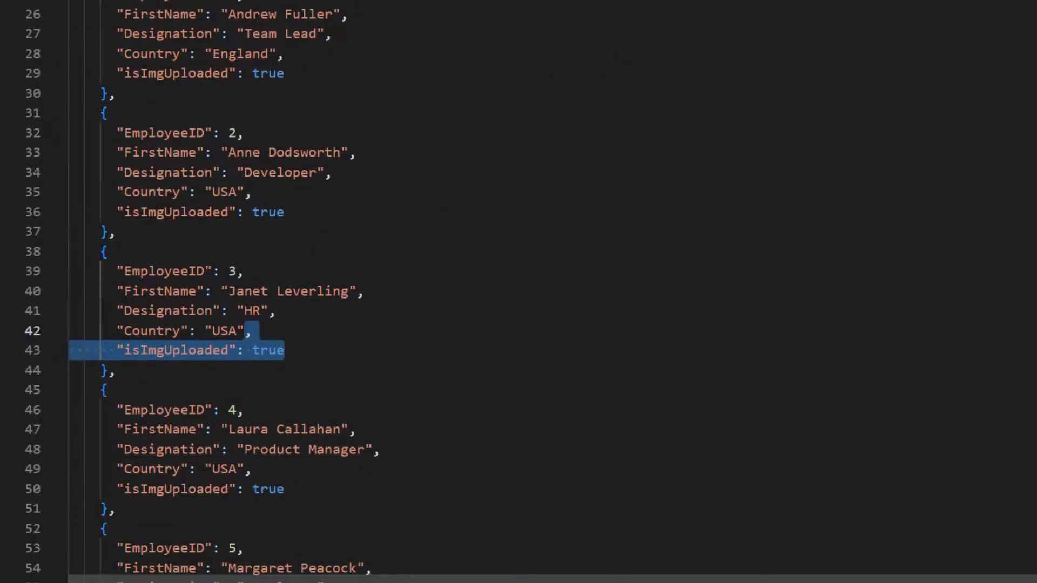
mouse_move(873, 178)
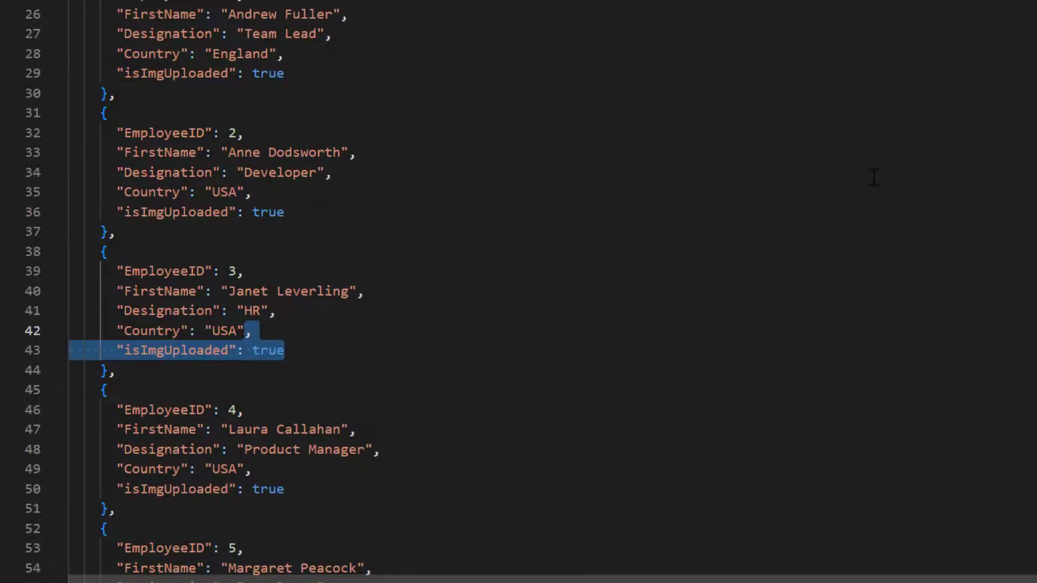
- Add *ngIf="data.isImgUploaded" to the div wrapping the img in itemTemplate
left_click(125, 23)
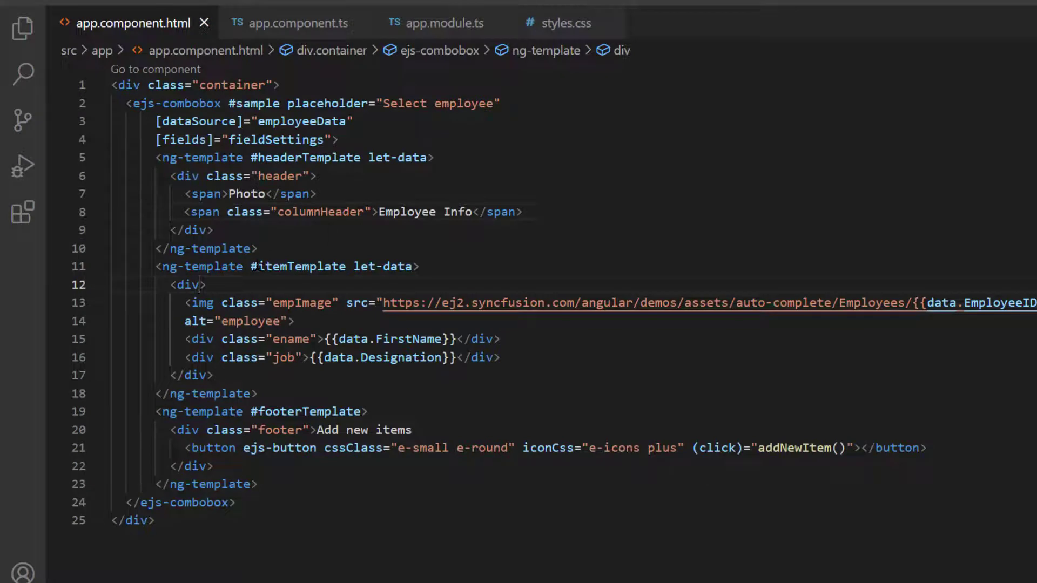
type("*ngIf=\"data.\"")
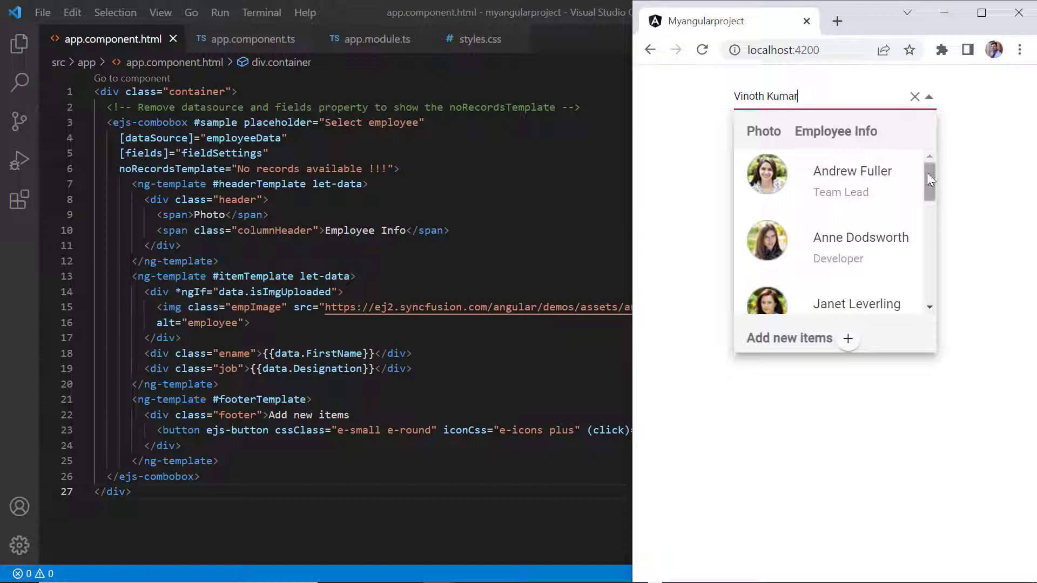
scroll("down", 3)
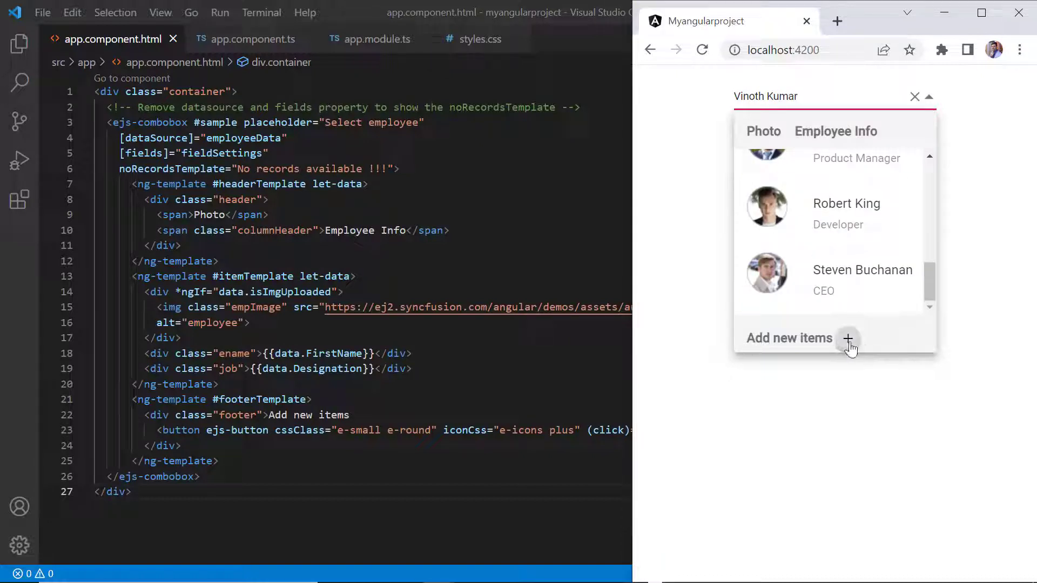
left_click(849, 338)
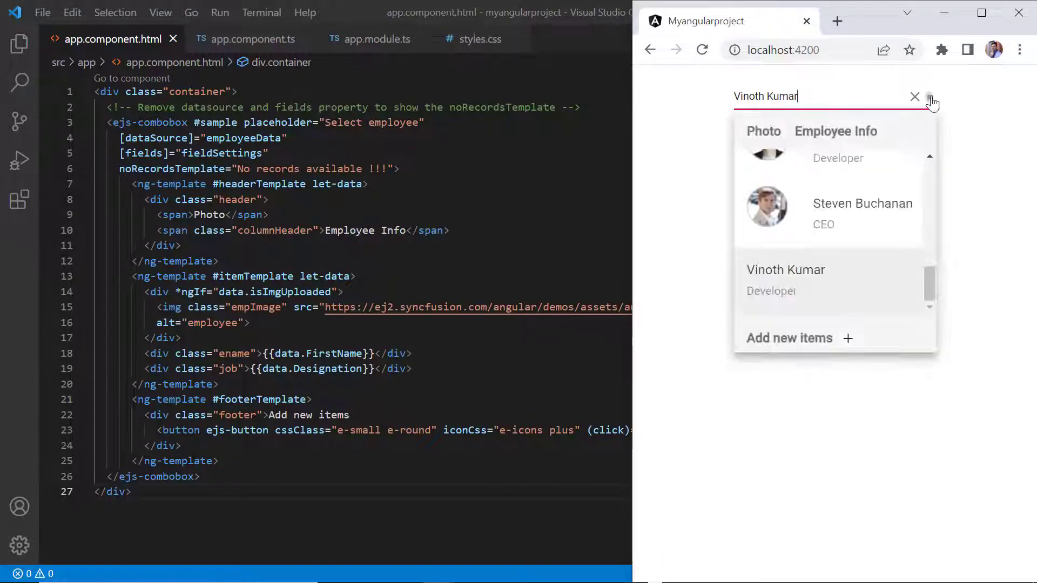
mouse_move(773, 299)
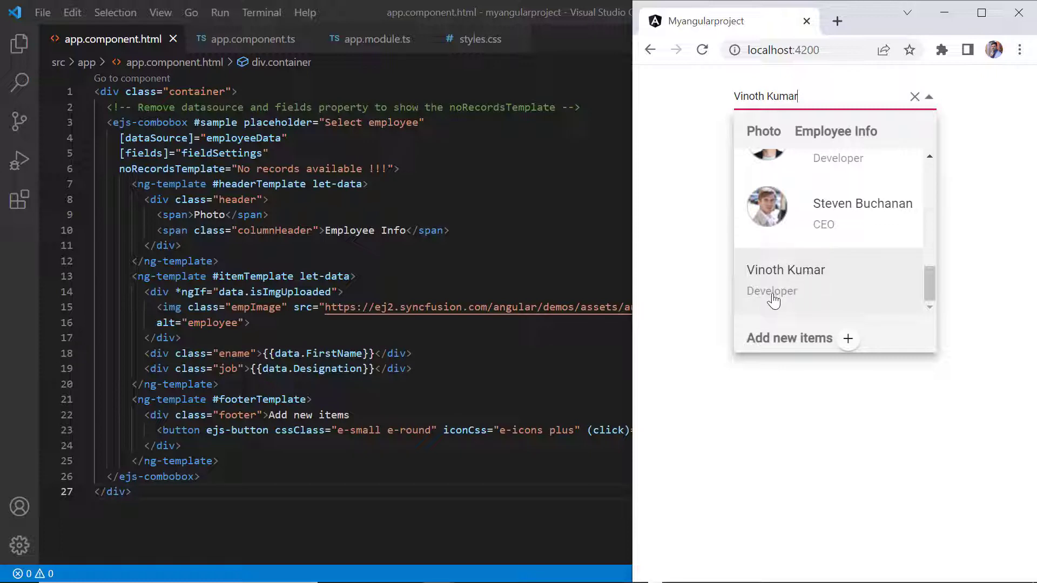
scroll("down", 3)
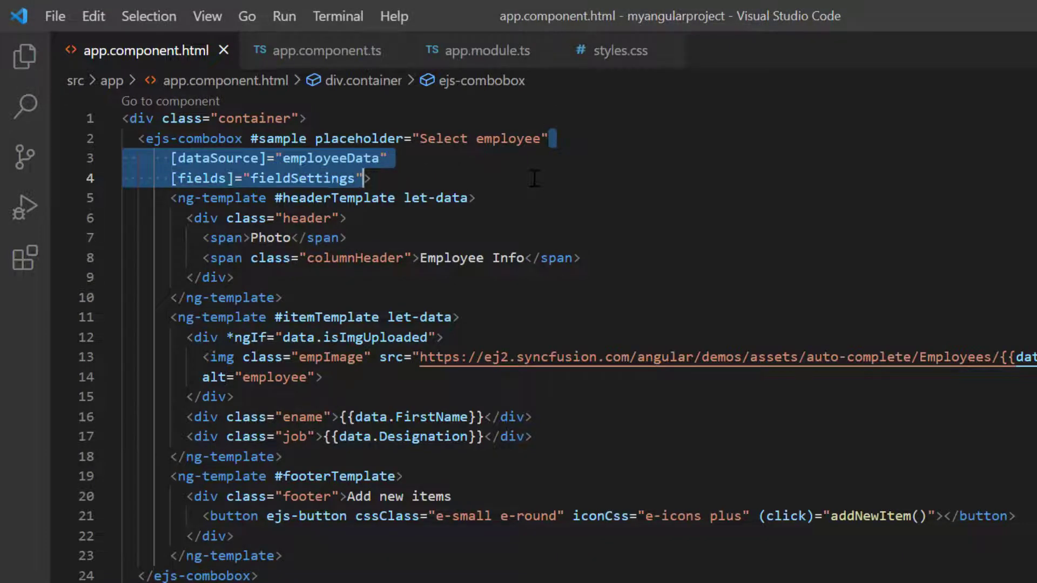
- Comment out the [dataSource] and [fields] bindings so the dropdown shows No records found
key("Delete")
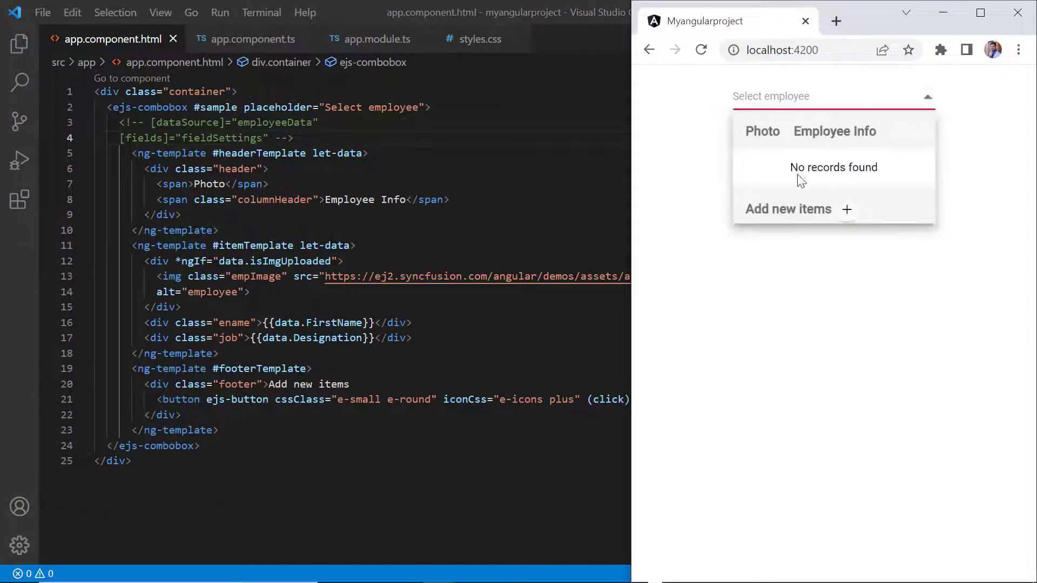
mouse_move(864, 184)
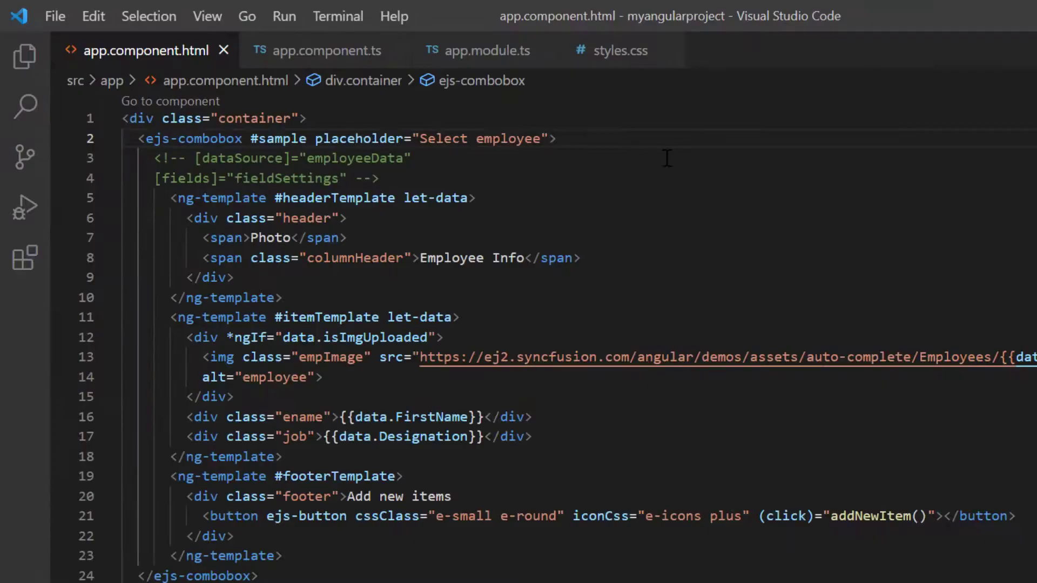
- Add noRecordsTemplate="No records available !!!" to the ejs-combobox tag
type("noRecordsTemplate=\"\">")
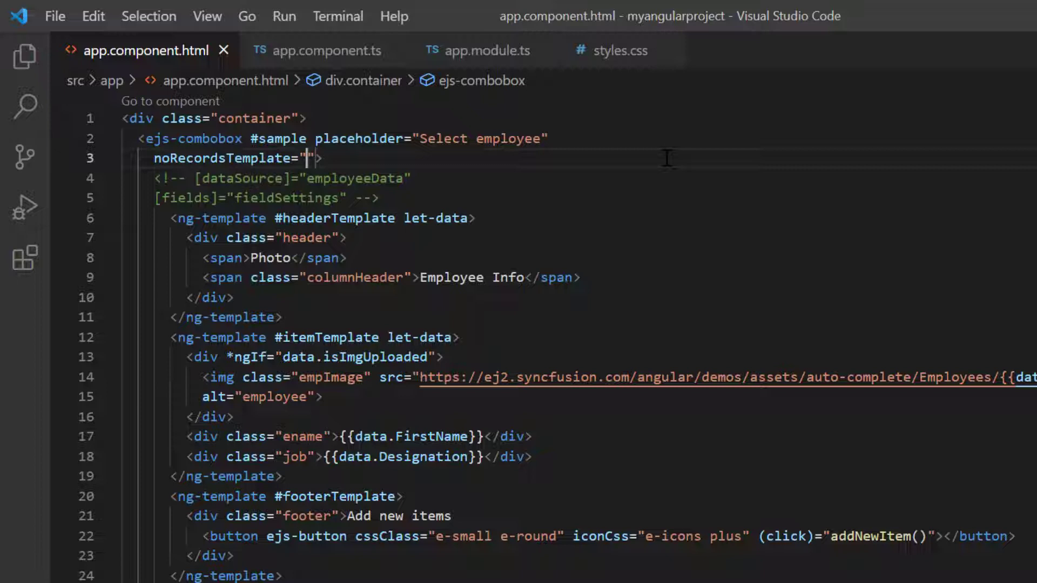
type("No records")
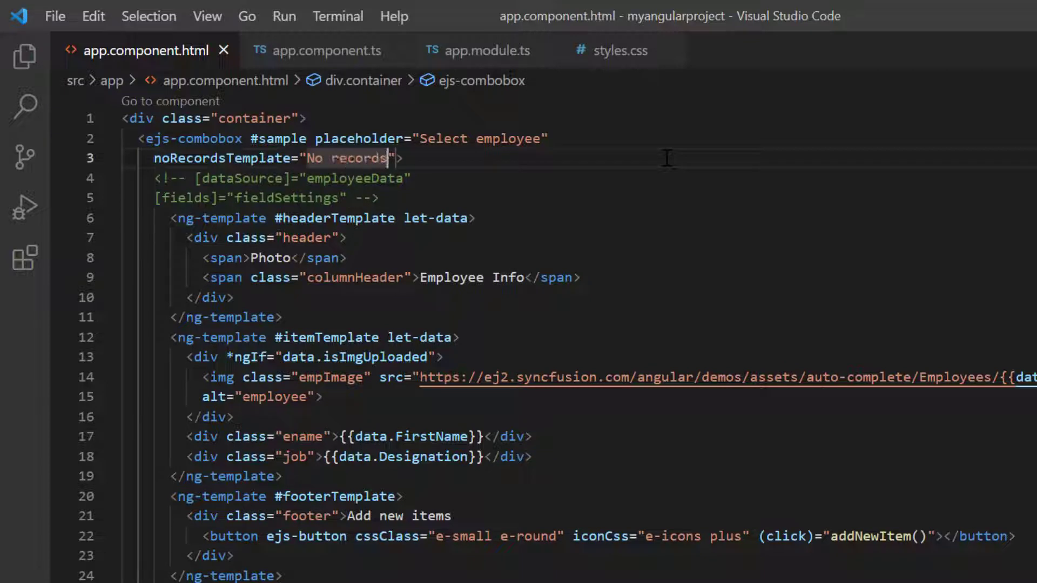
type("available !!!")
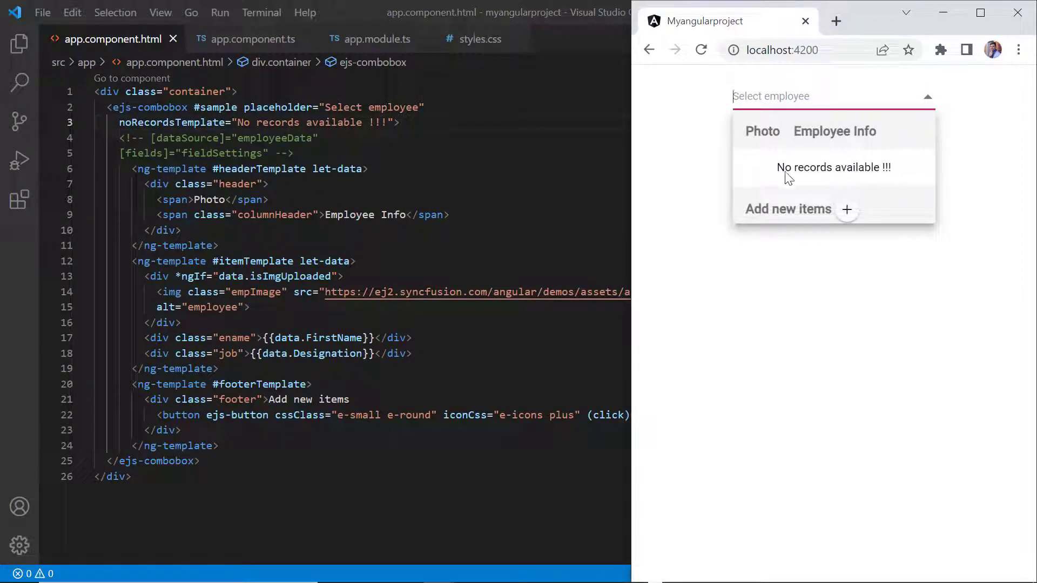
mouse_move(864, 183)
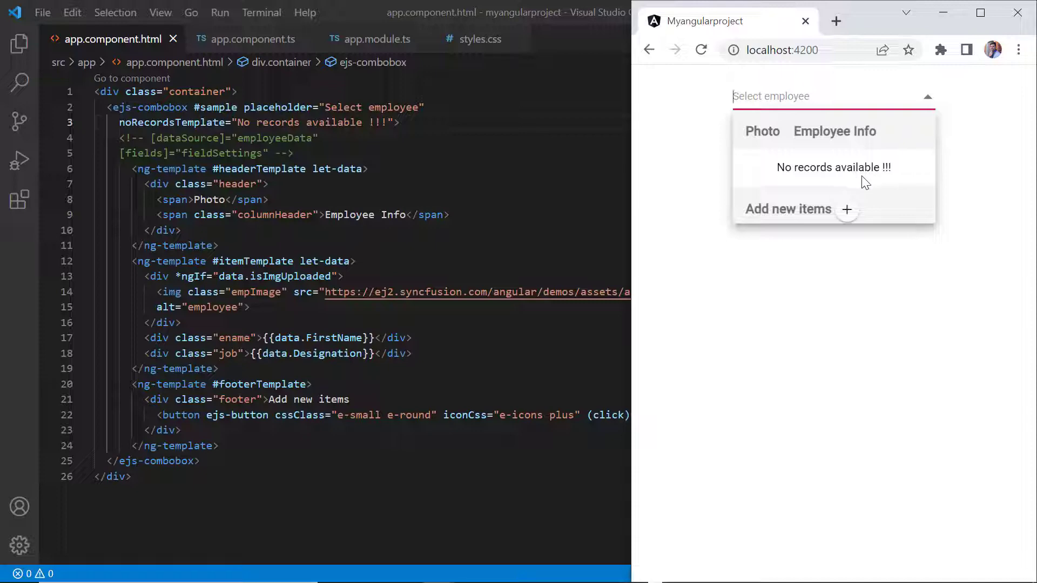